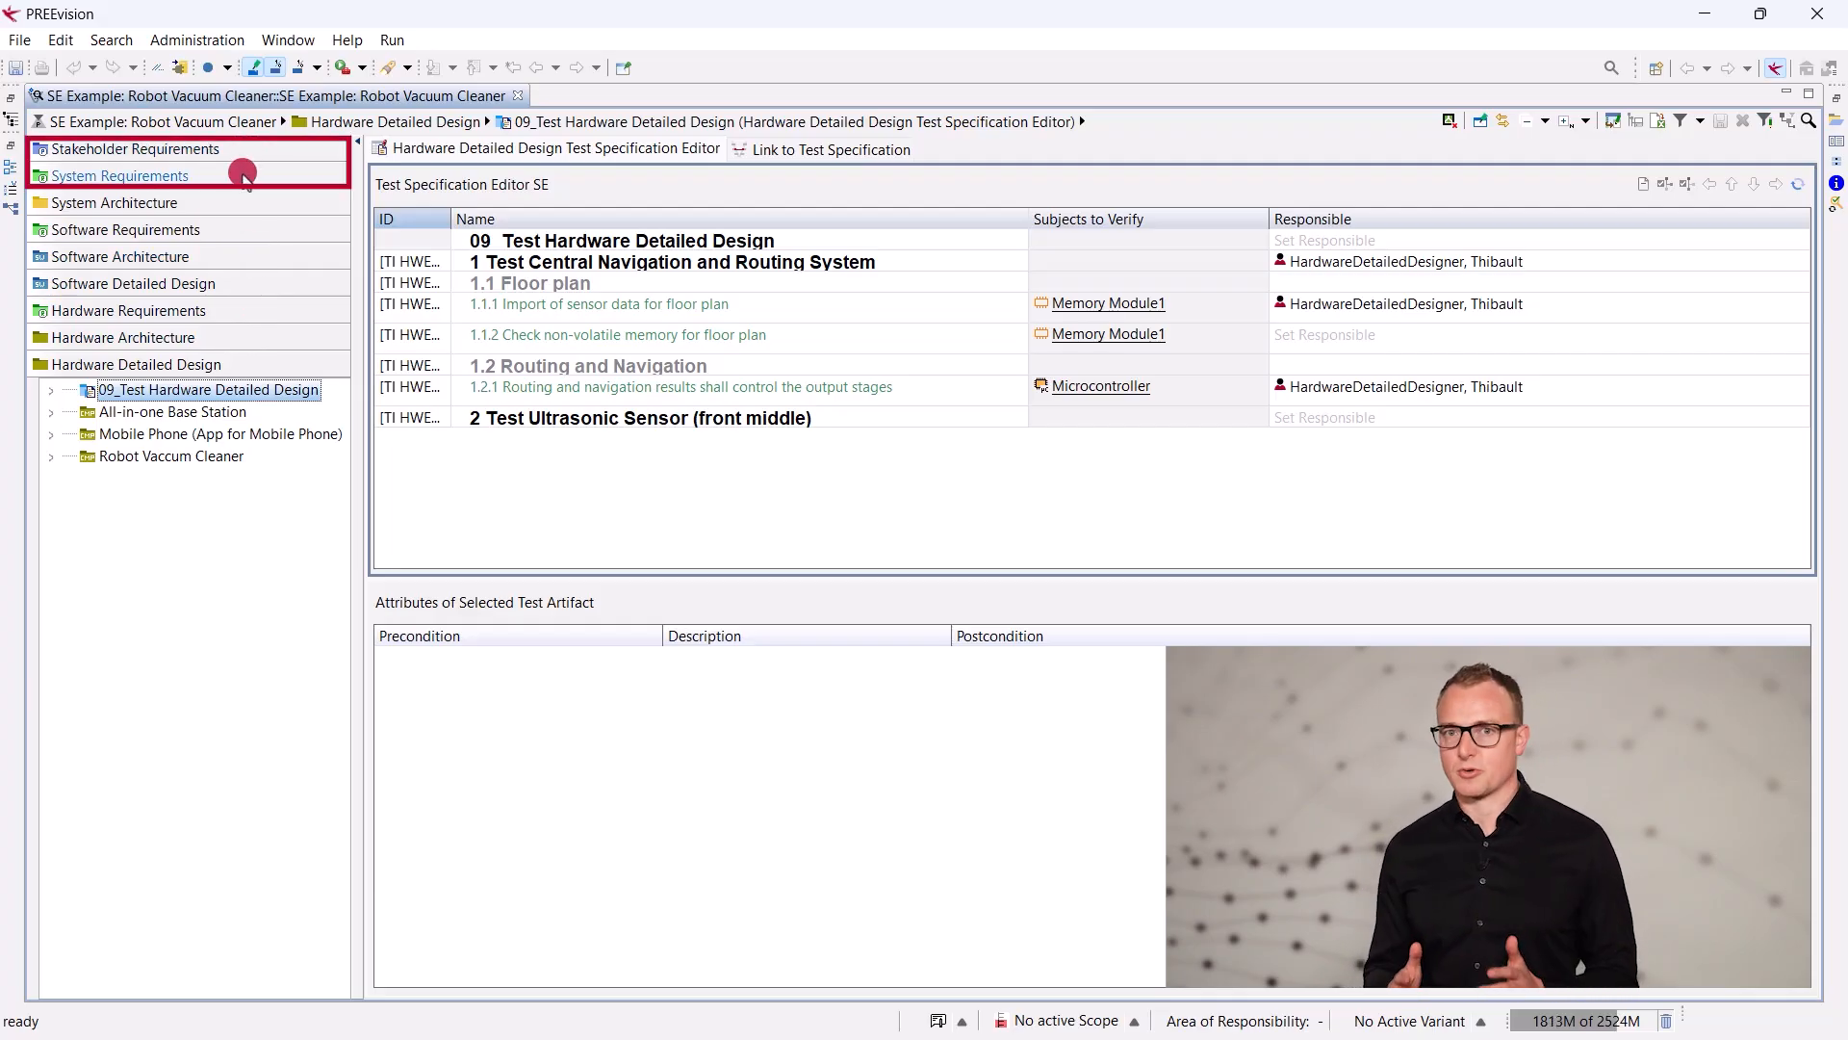
Open the Robot Vacuum Cleaner stakeholder requirements and expand rows to show full descriptions.
{"action": "left_click", "coordinate": [130, 148]}
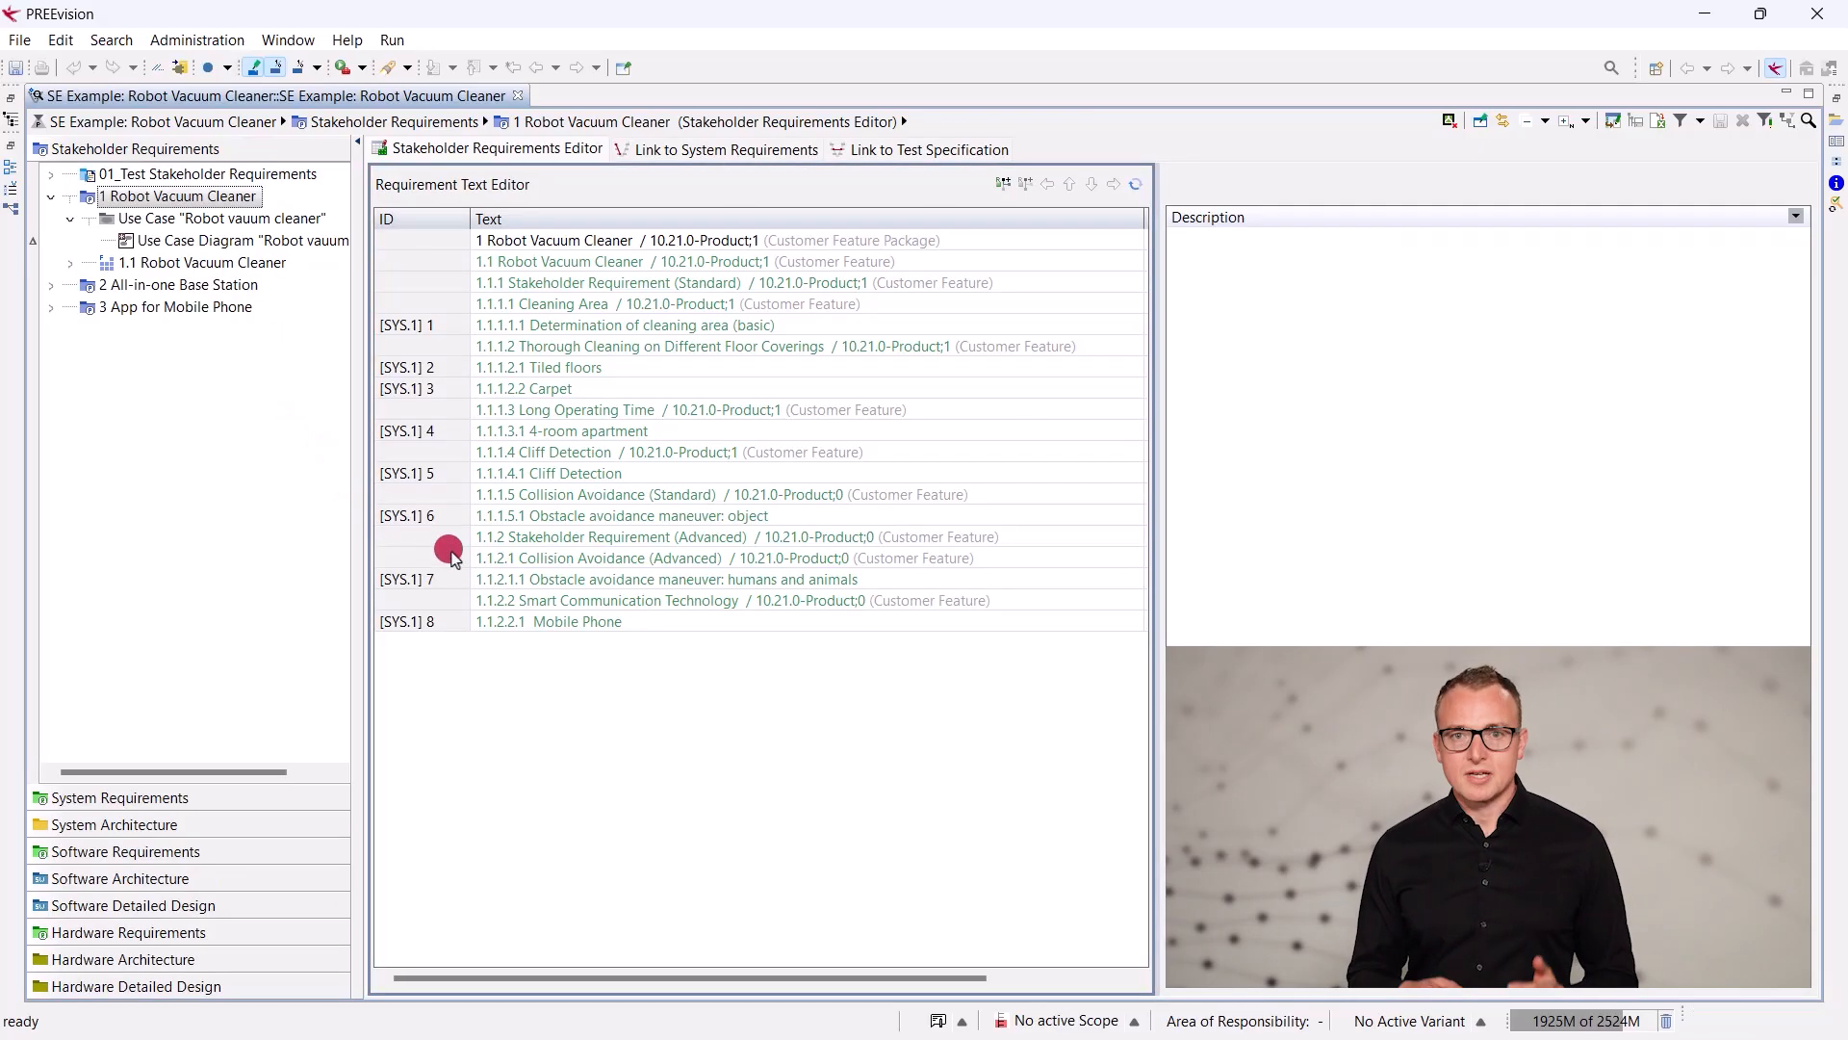
{"action": "left_click", "coordinate": [663, 578]}
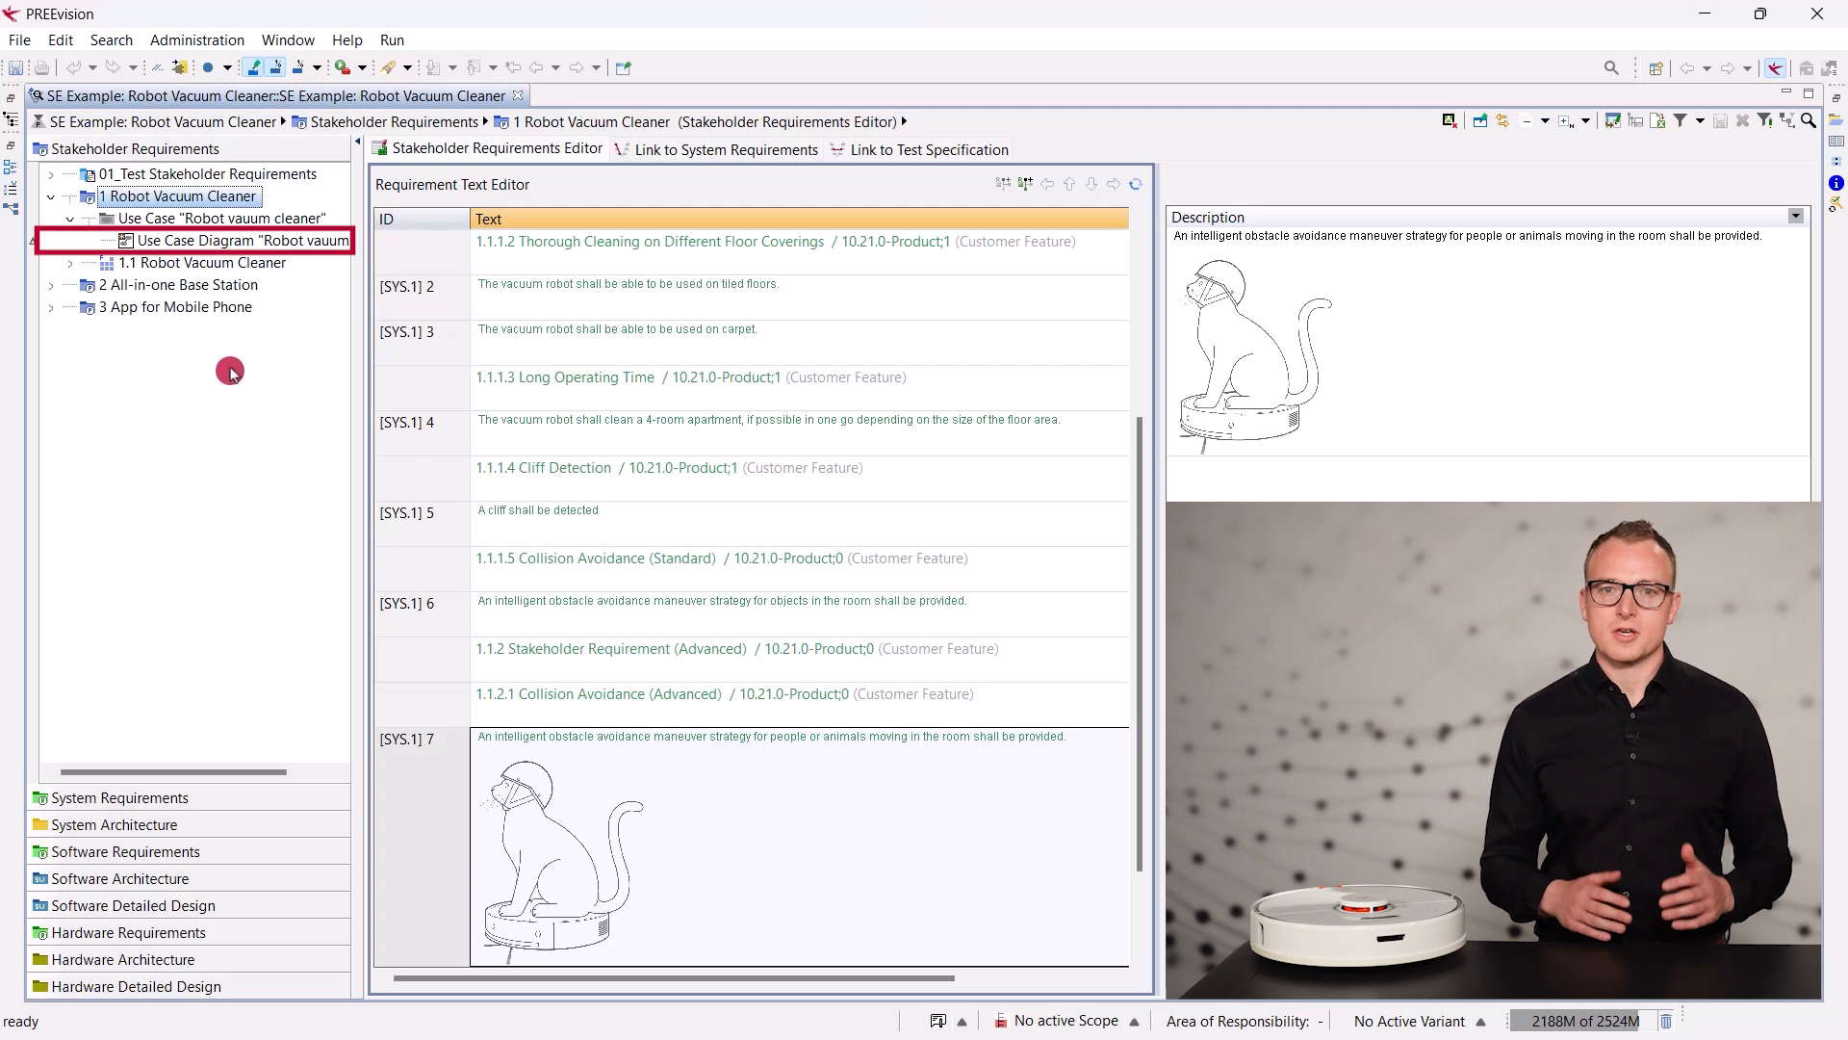
Place a 'Roommate' use case actor beside the Owner actor in the use case diagram.
{"action": "double_click", "coordinate": [236, 241]}
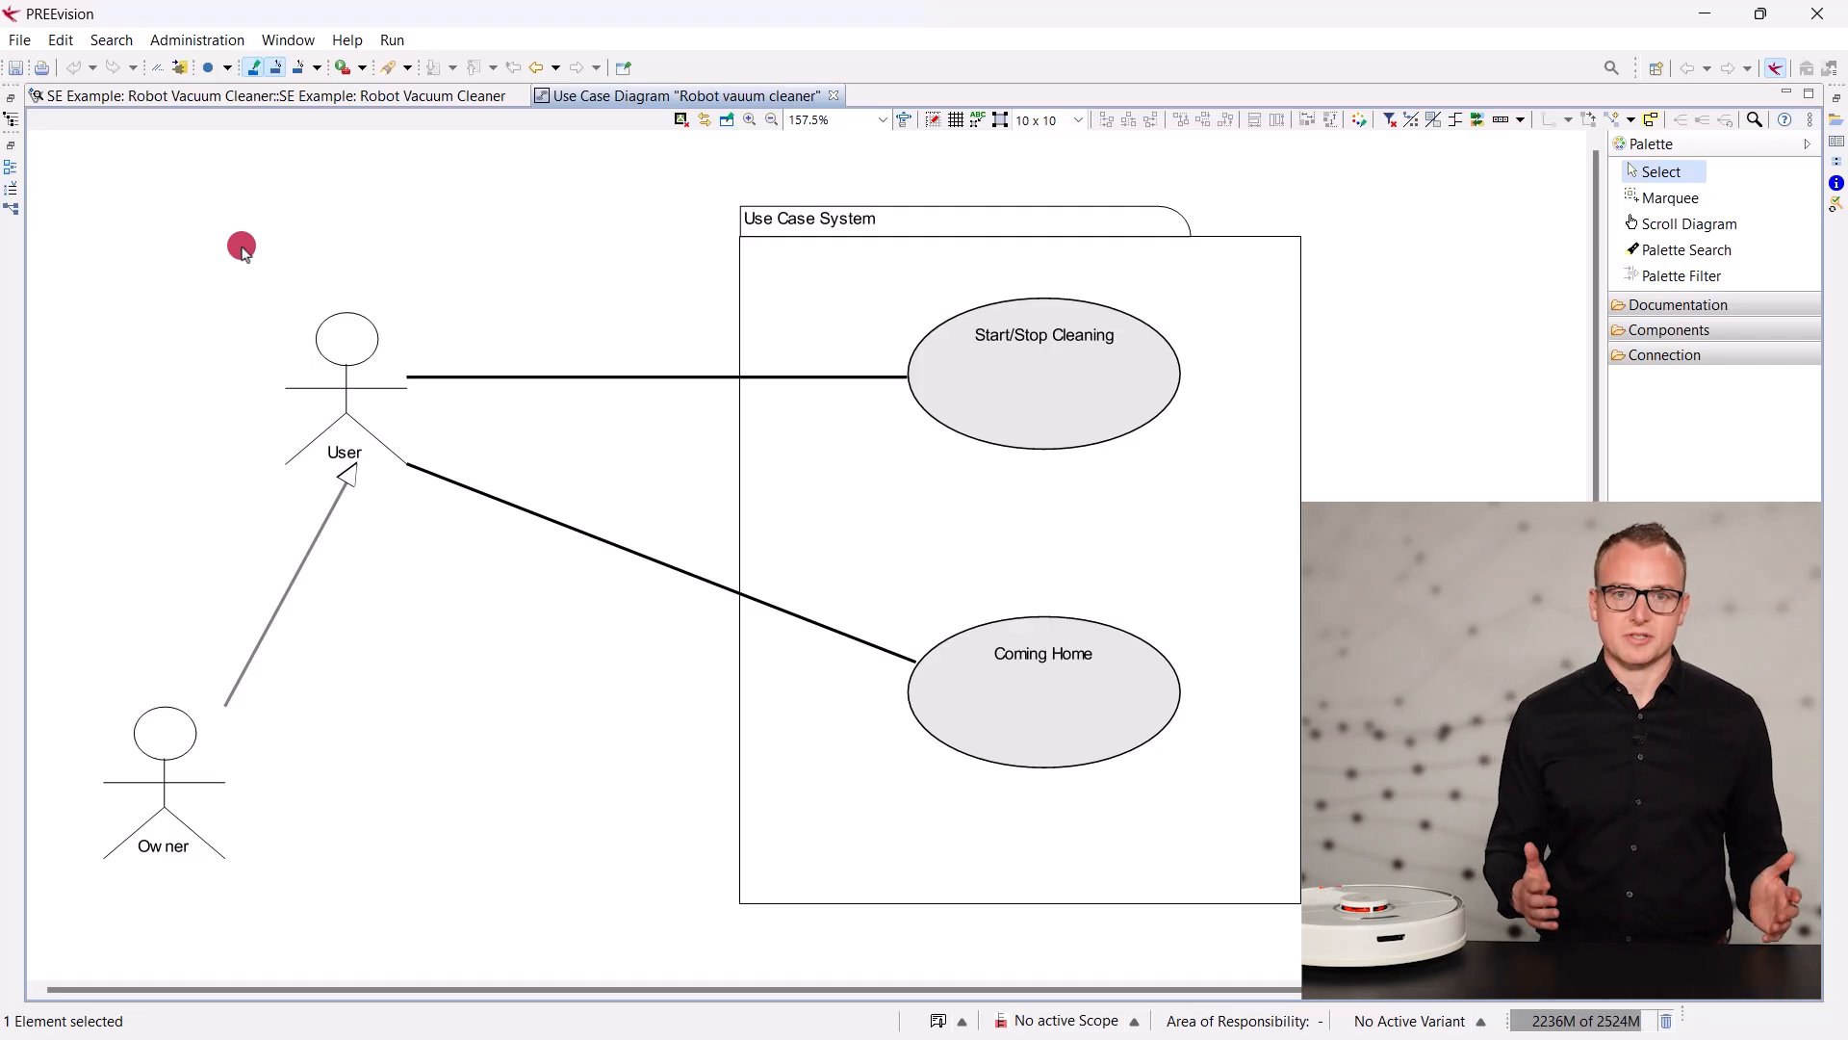
{"action": "mouse_move", "coordinate": [161, 693]}
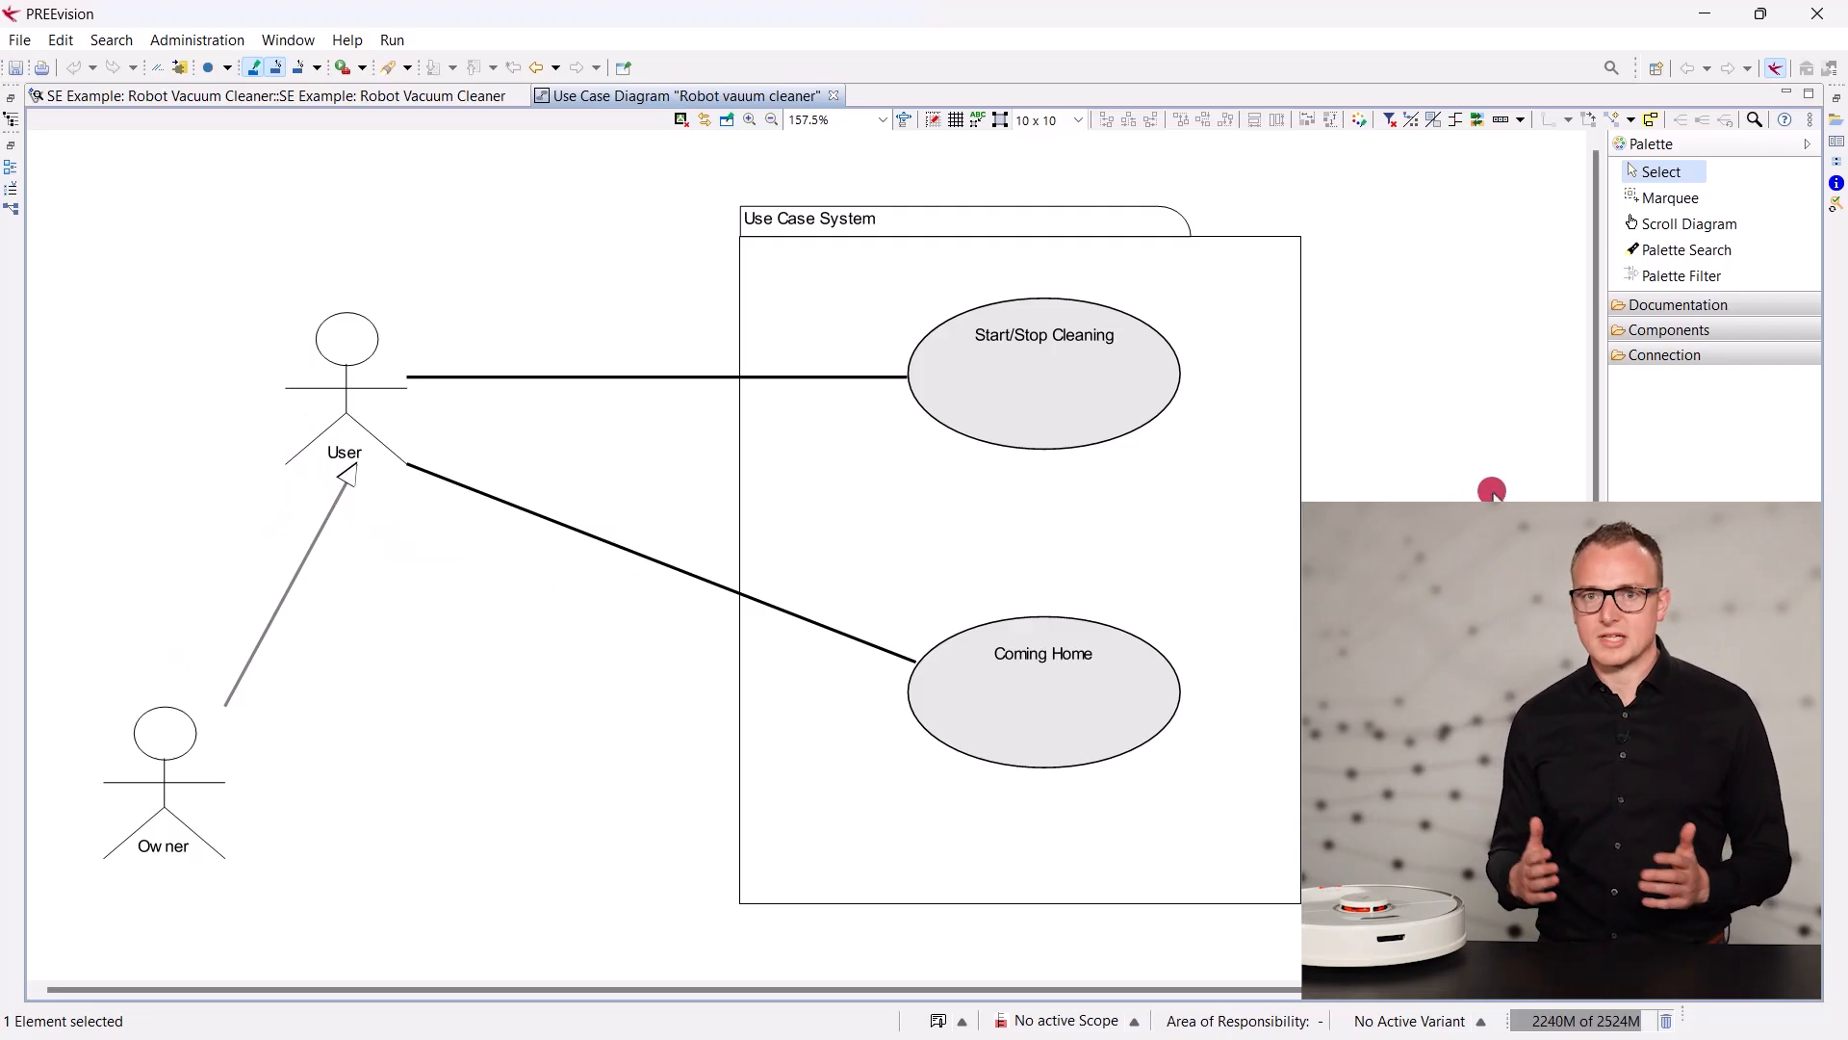
{"action": "left_click", "coordinate": [1670, 329]}
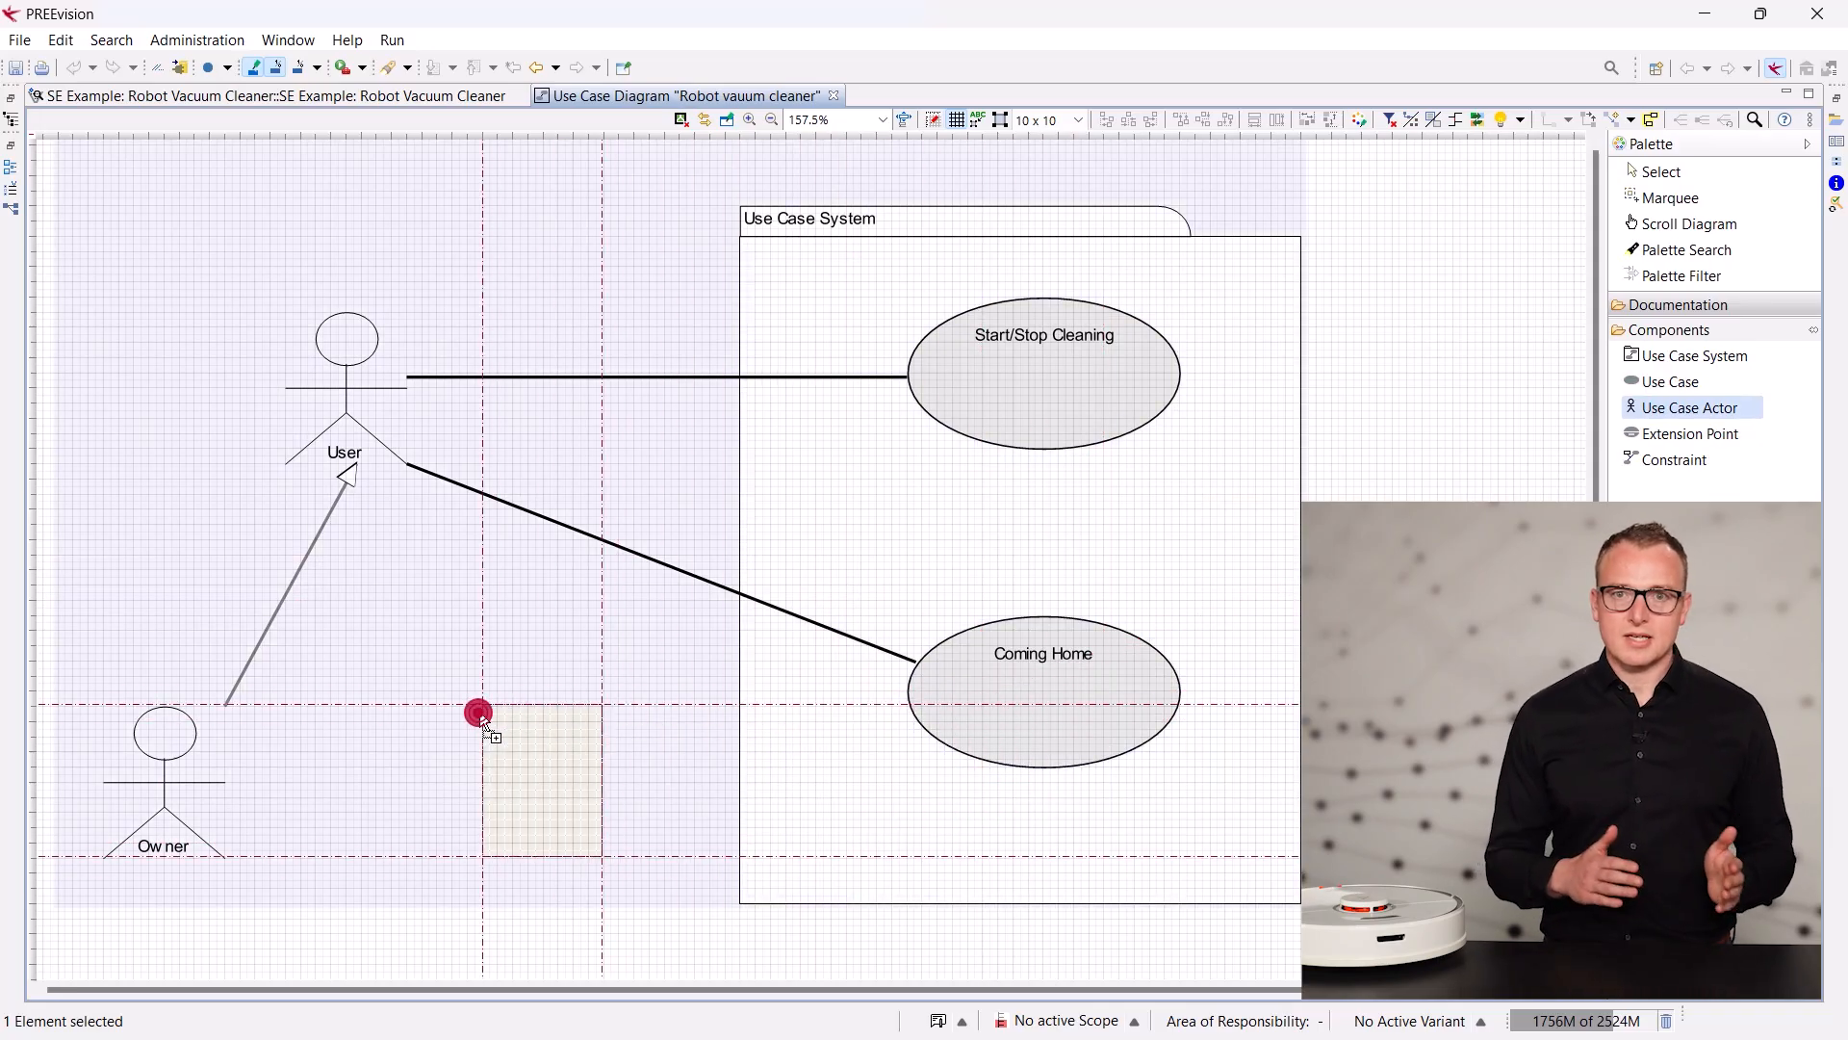
{"action": "left_click", "coordinate": [481, 716]}
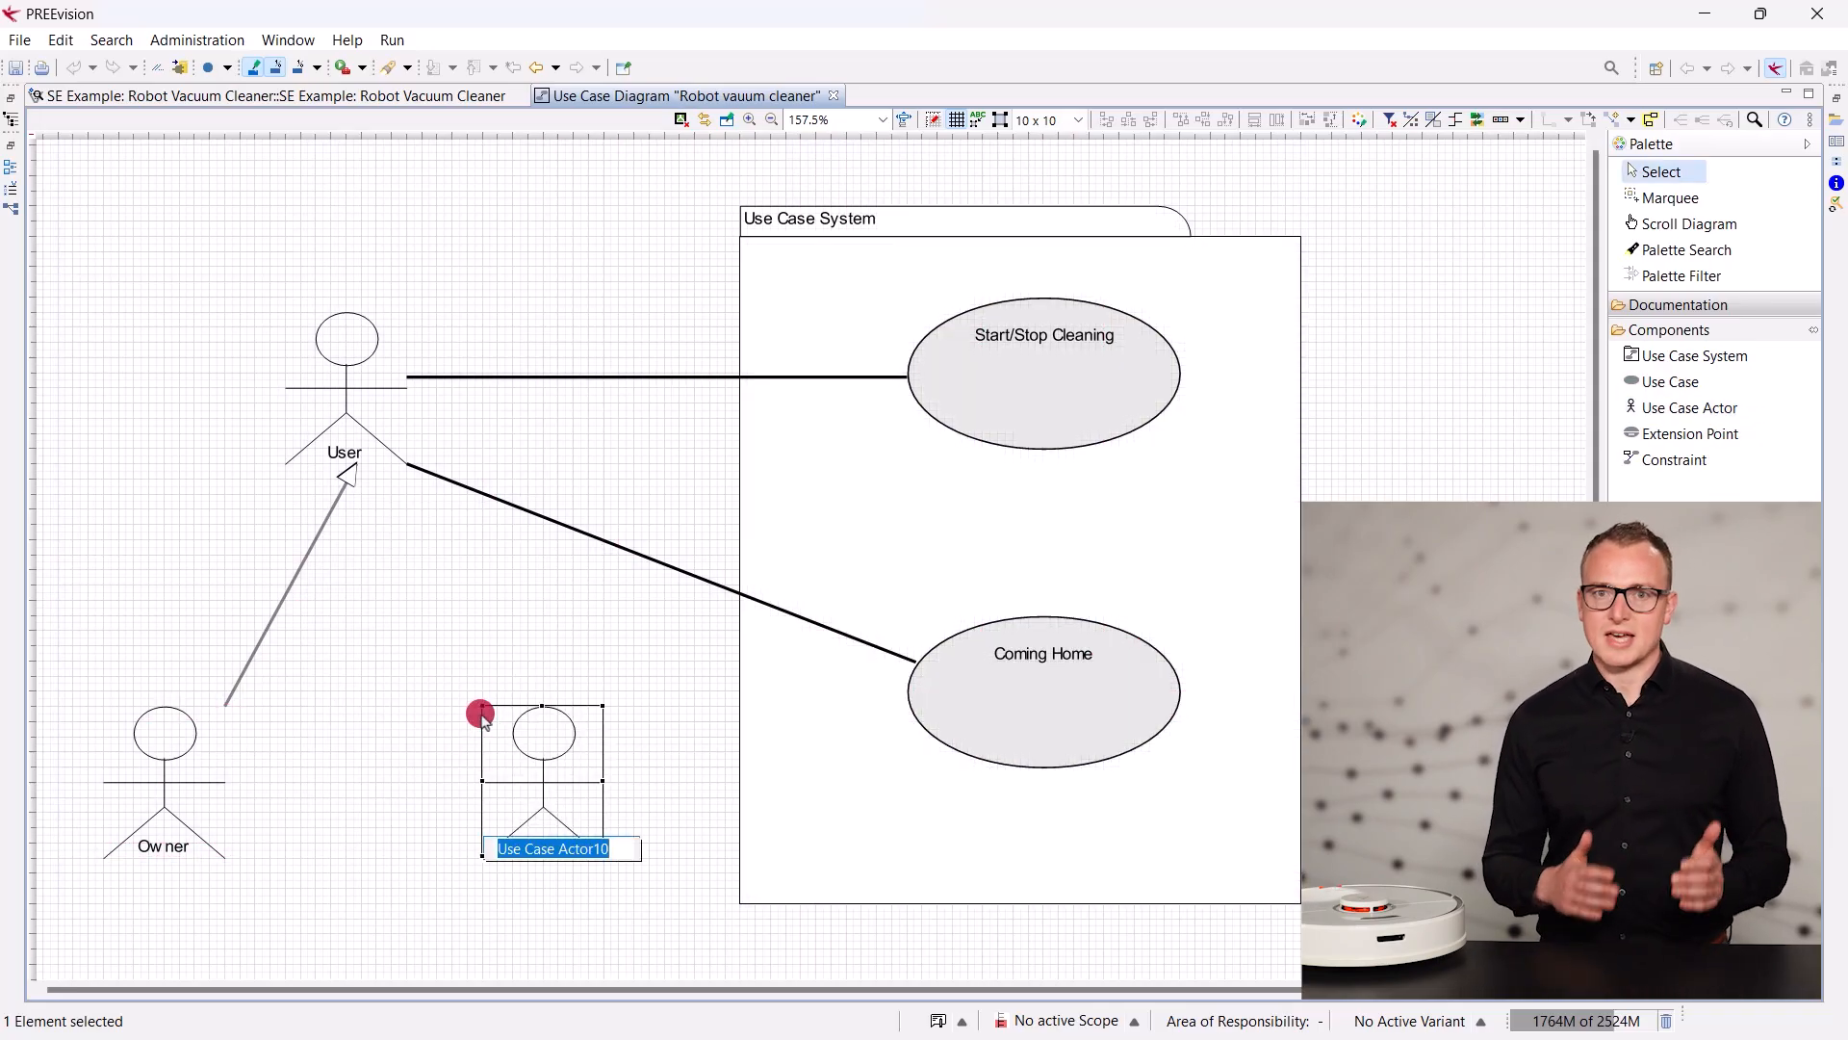
{"action": "type", "text": "Roommate"}
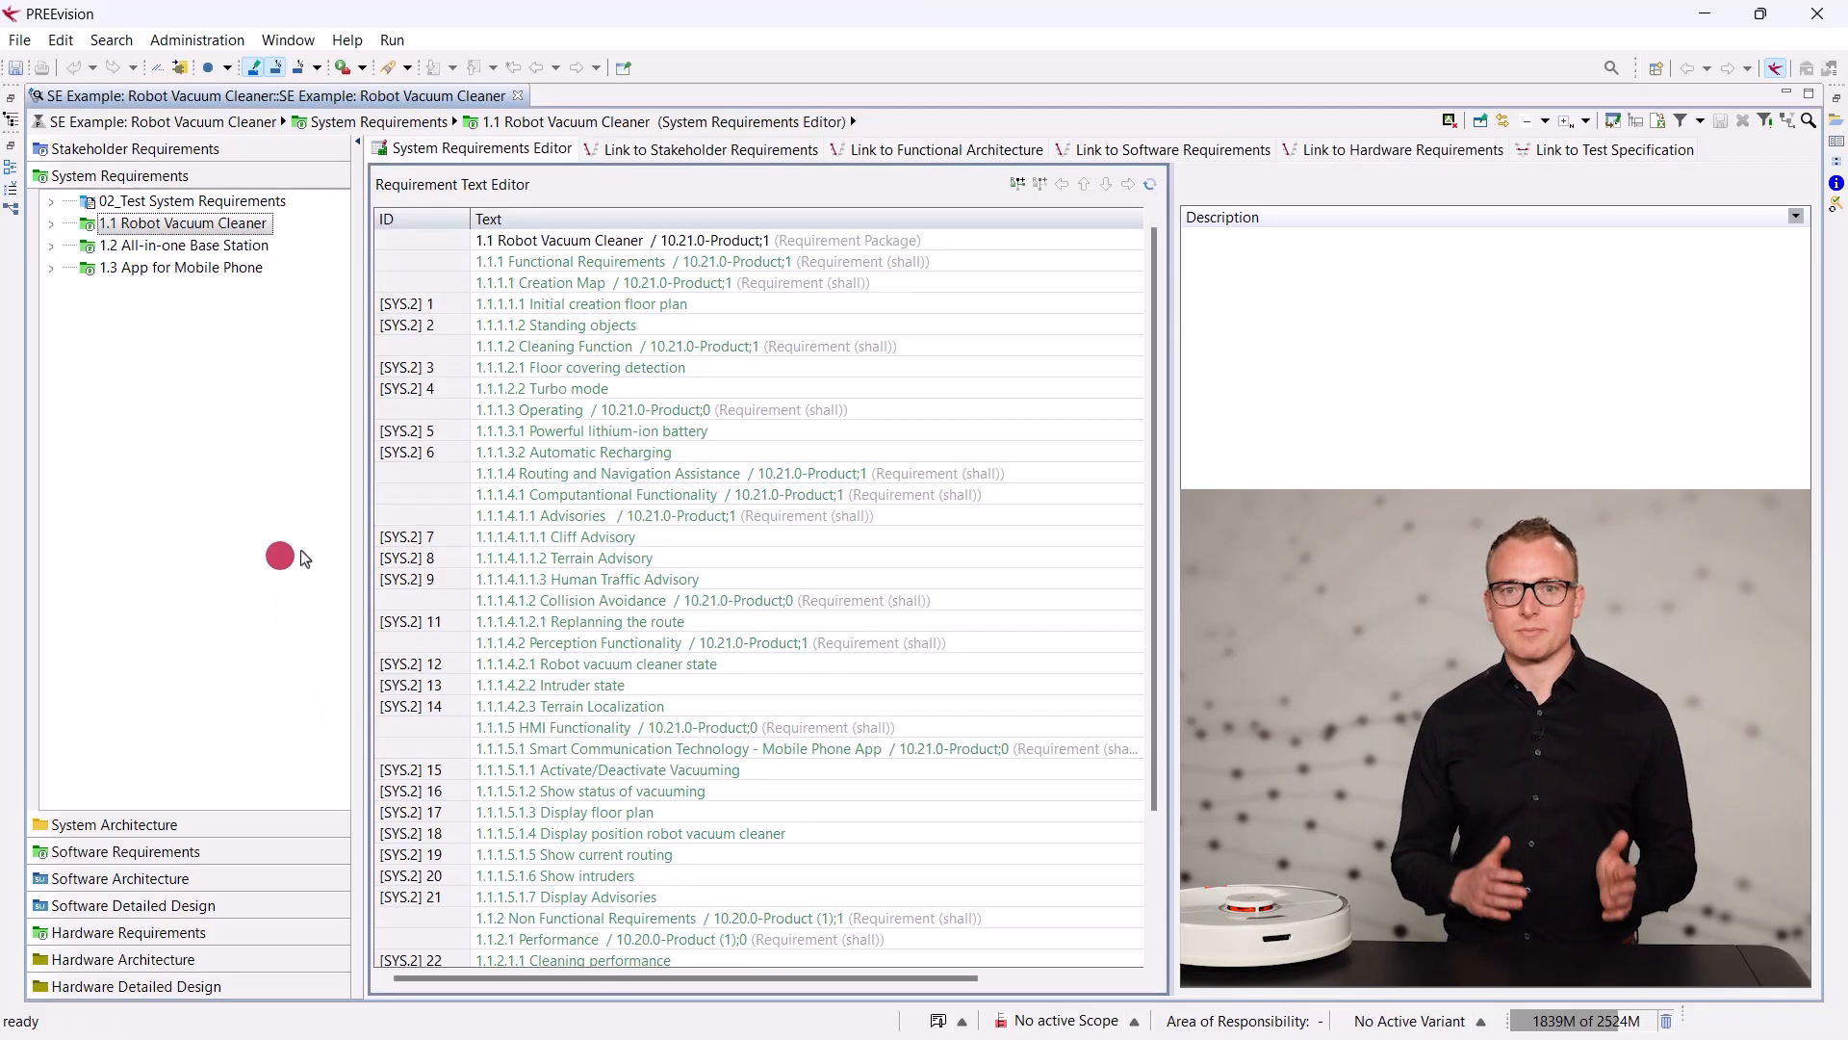
{"action": "mouse_move", "coordinate": [510, 420]}
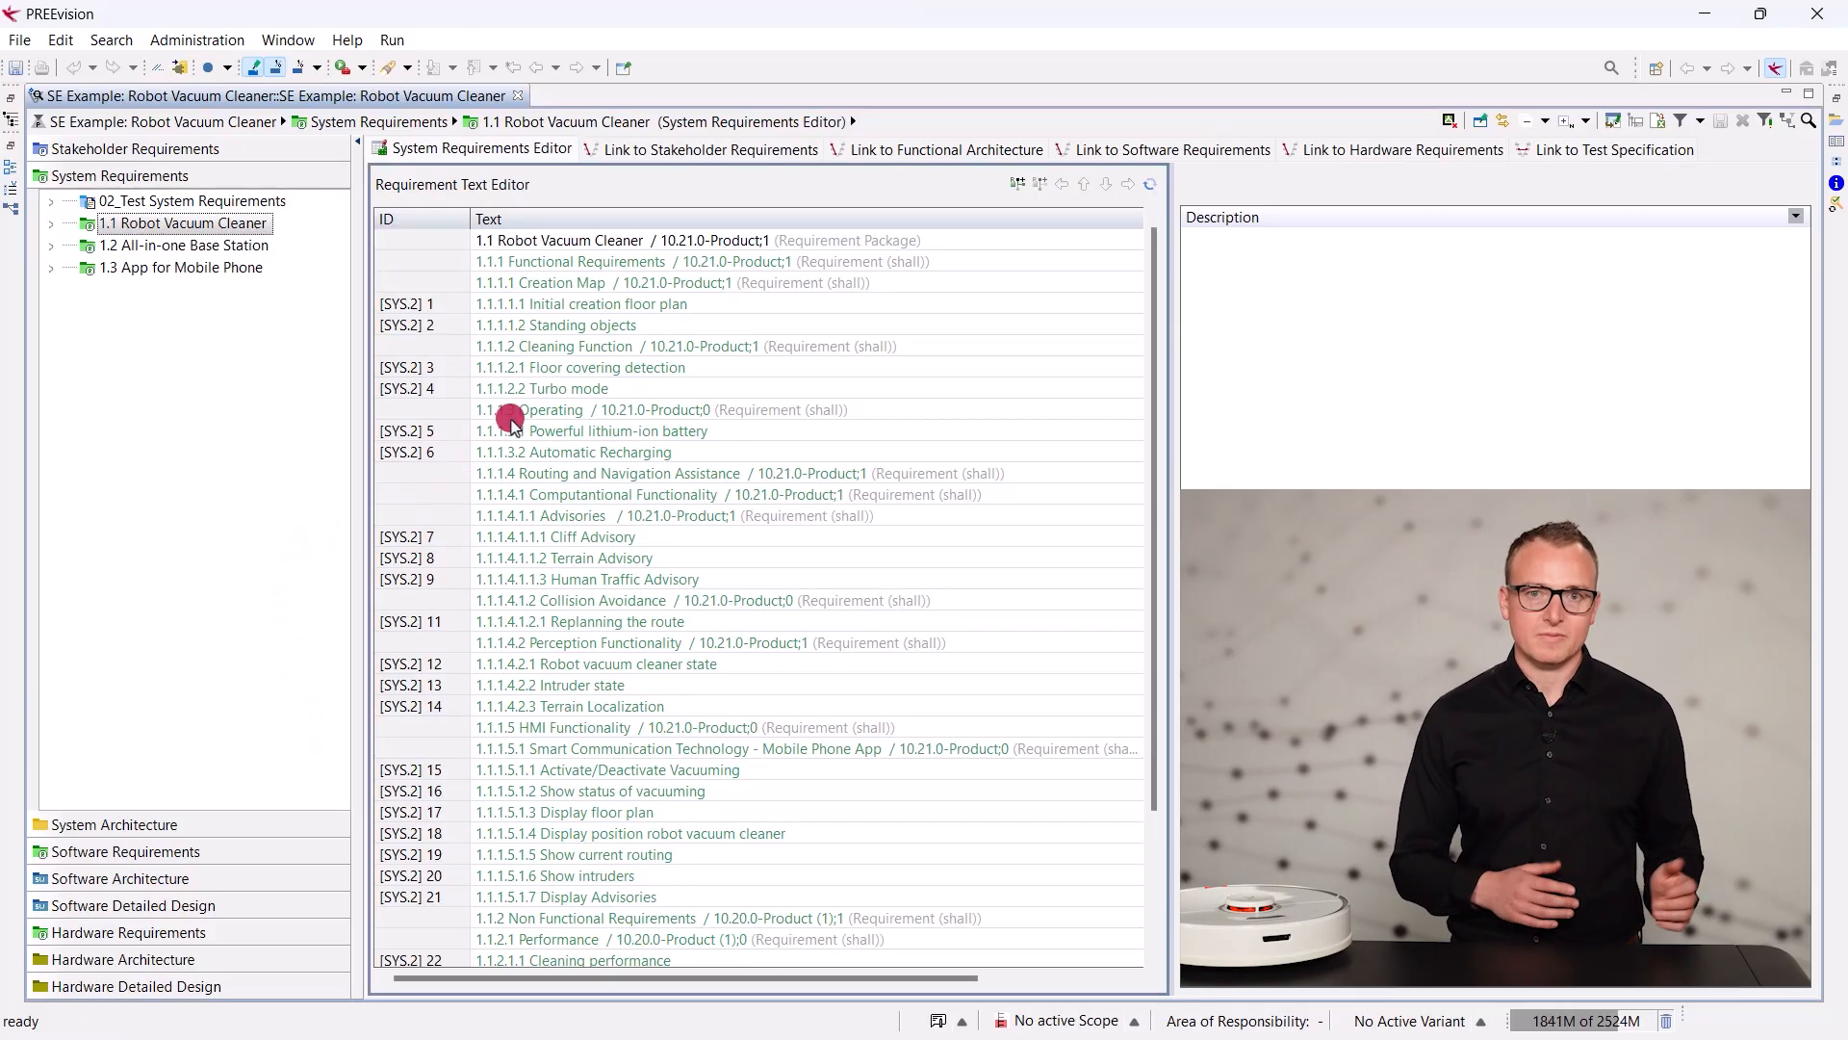
Create the 'Animal Traffic Advisory' system requirement and select 'assistance system' for formatting.
{"action": "left_click", "coordinate": [547, 409]}
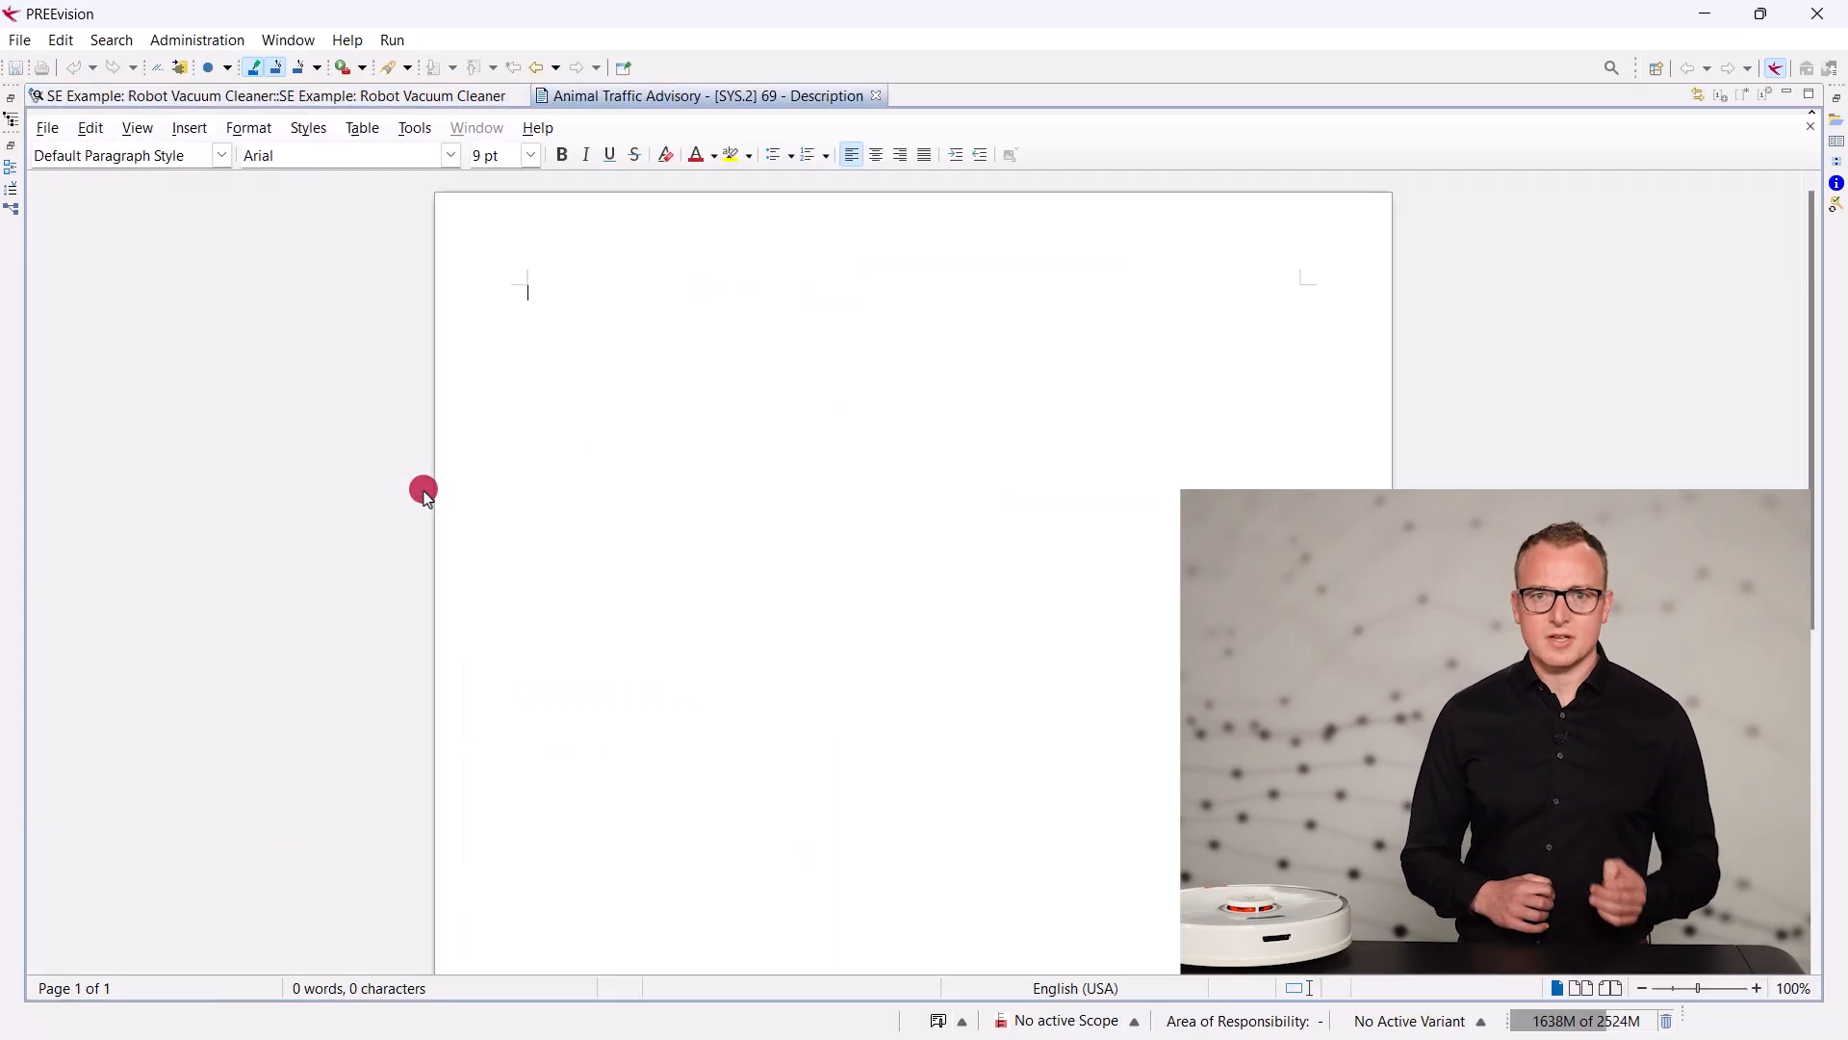
{"action": "type", "text": "Animal Traffic Advisory"}
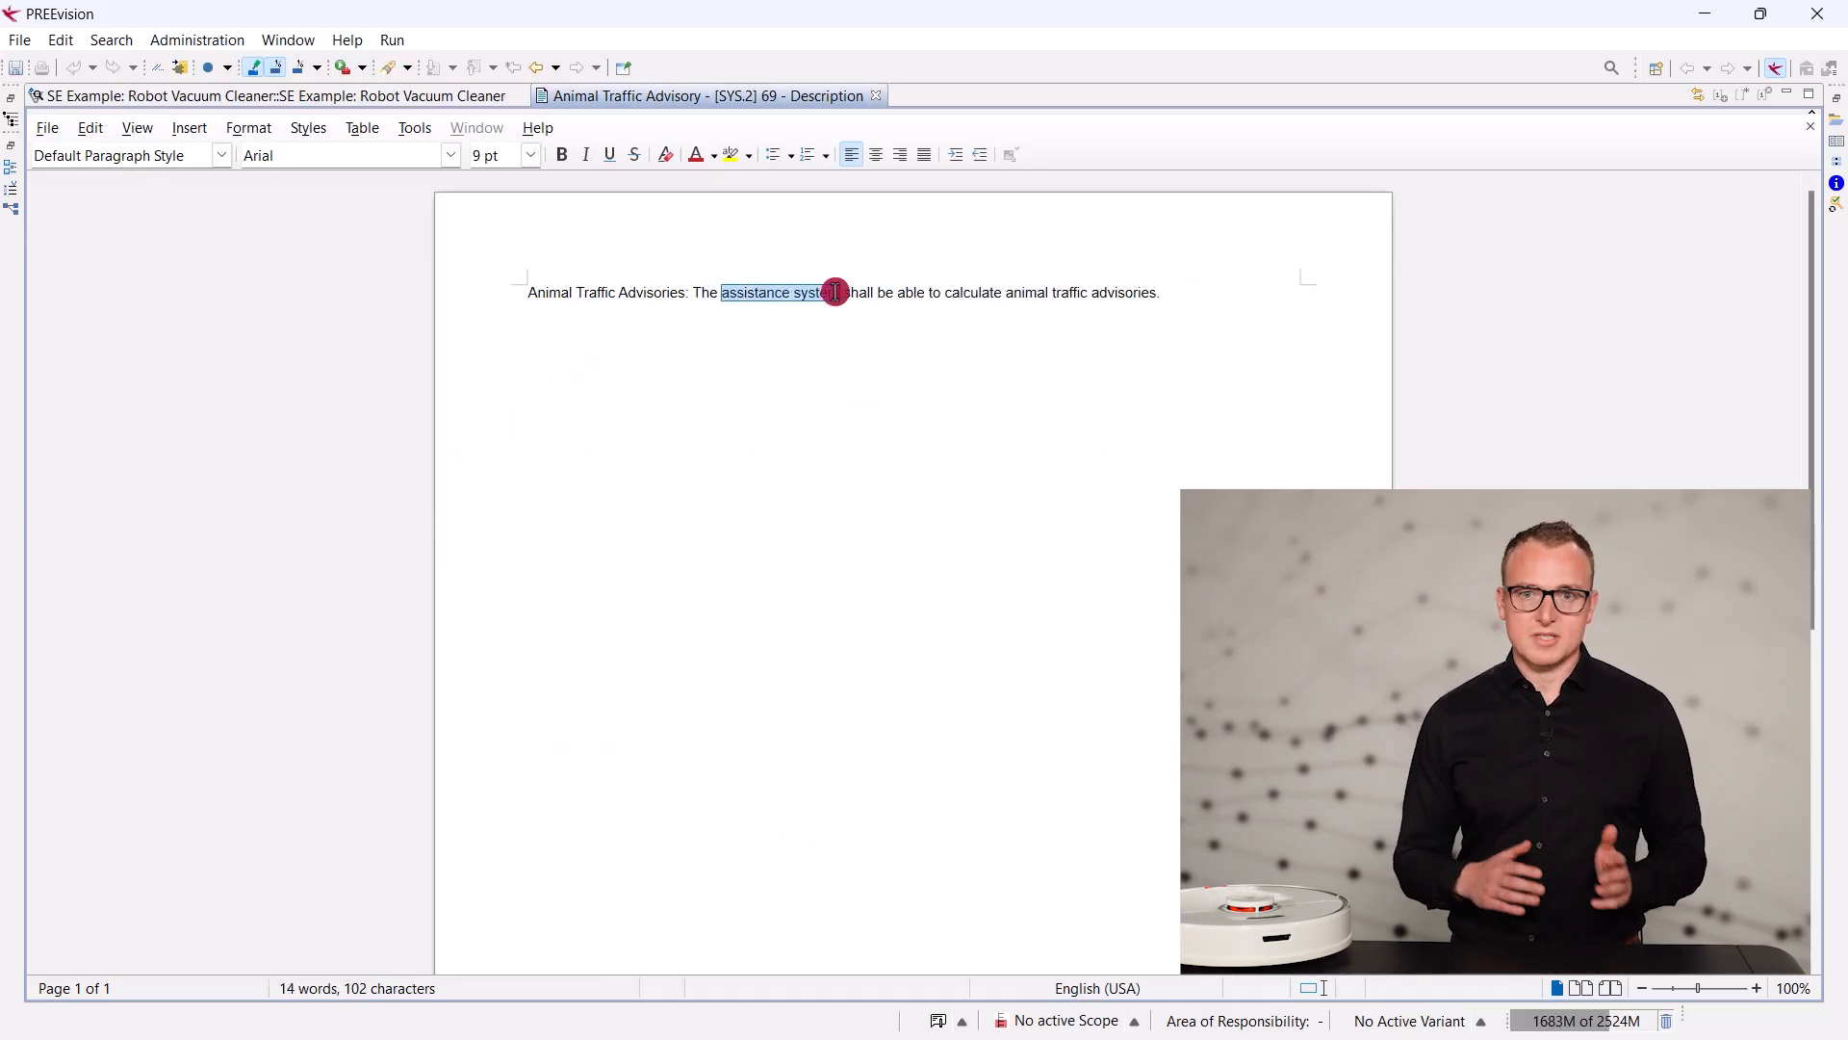
{"action": "left_click", "coordinate": [561, 154]}
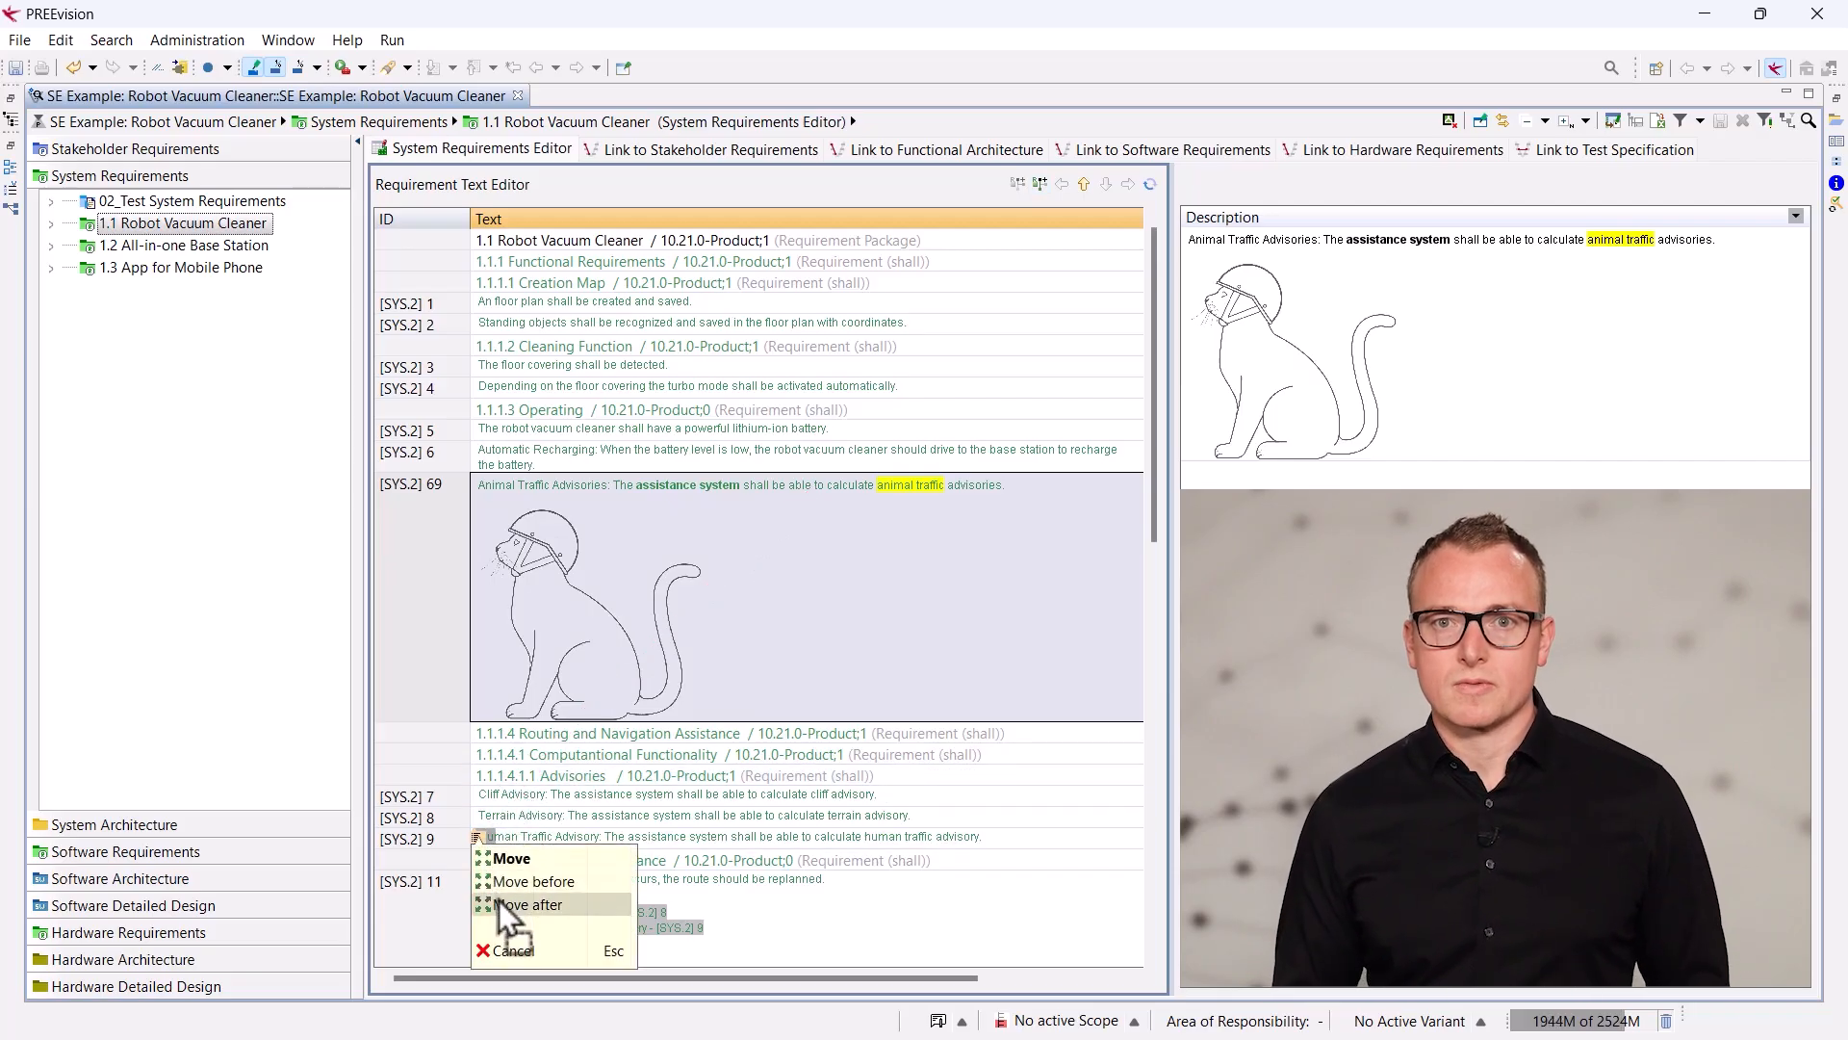
Move Animal Traffic Advisory after Human Traffic Advisory and show stakeholder requirement links.
{"action": "left_click", "coordinate": [532, 904]}
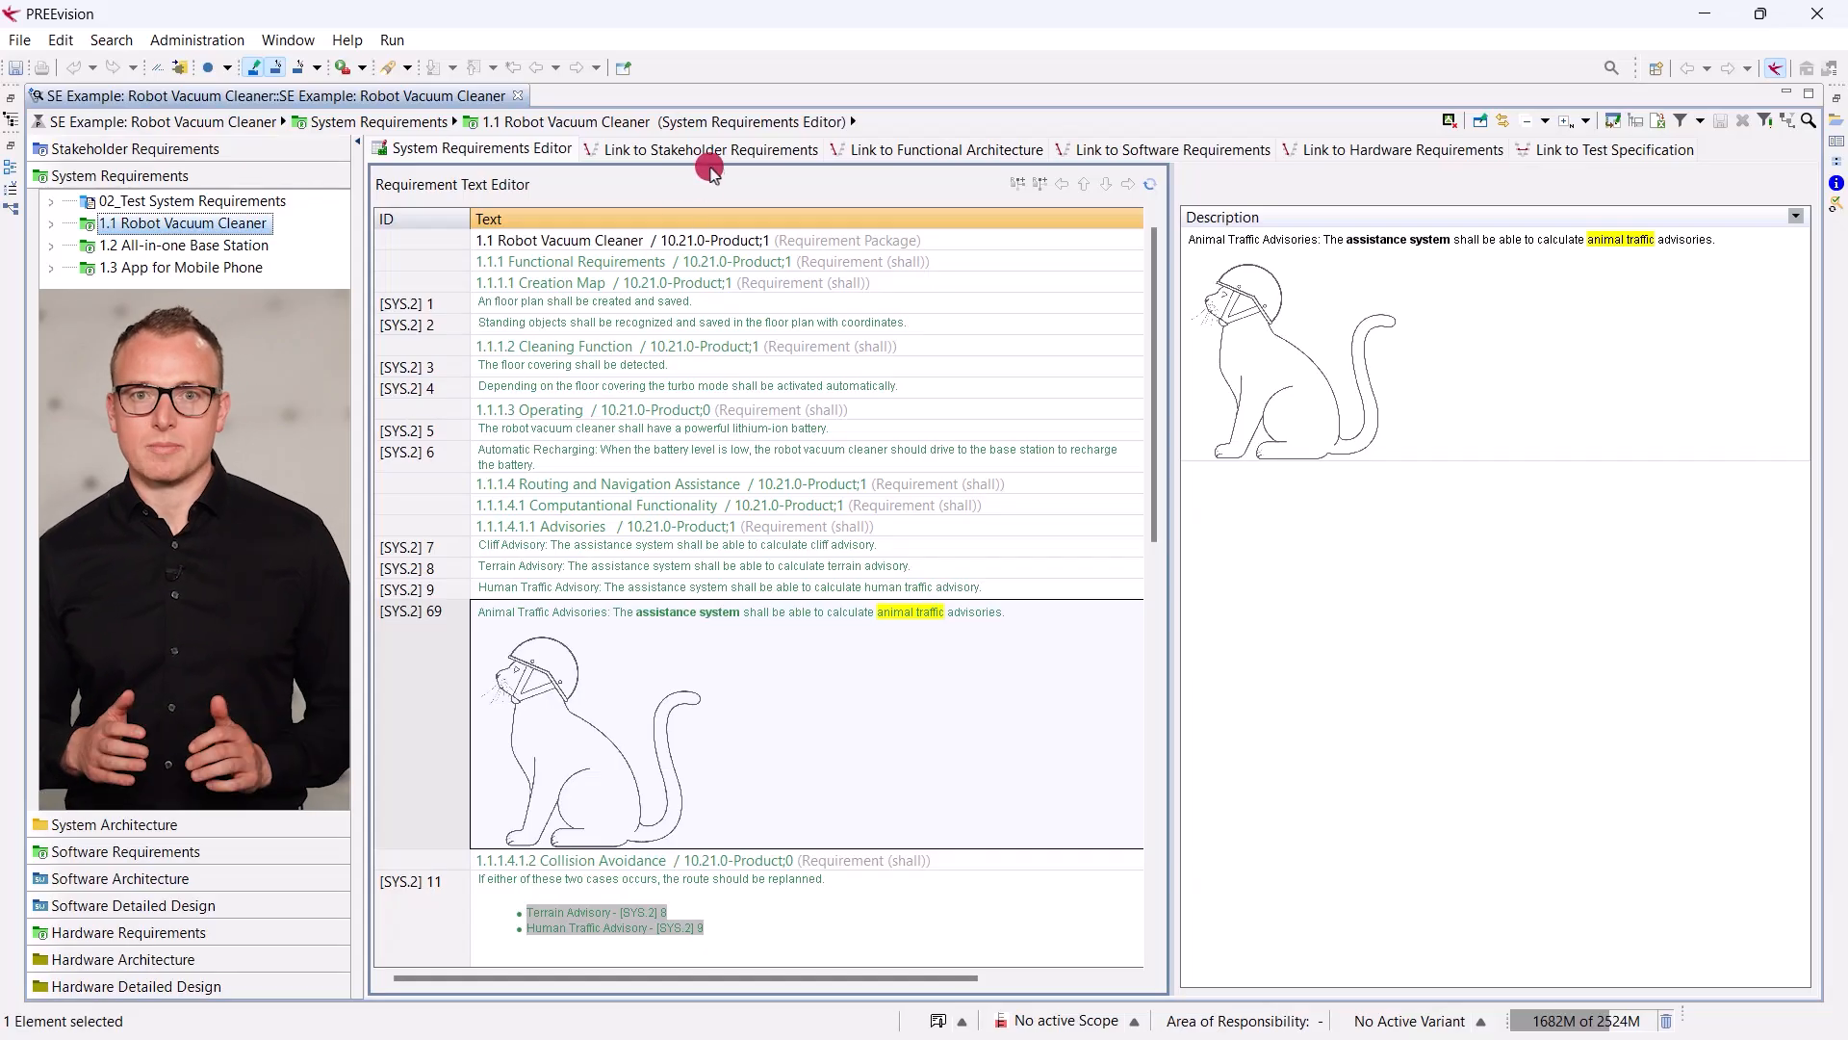
{"action": "left_click", "coordinate": [710, 150]}
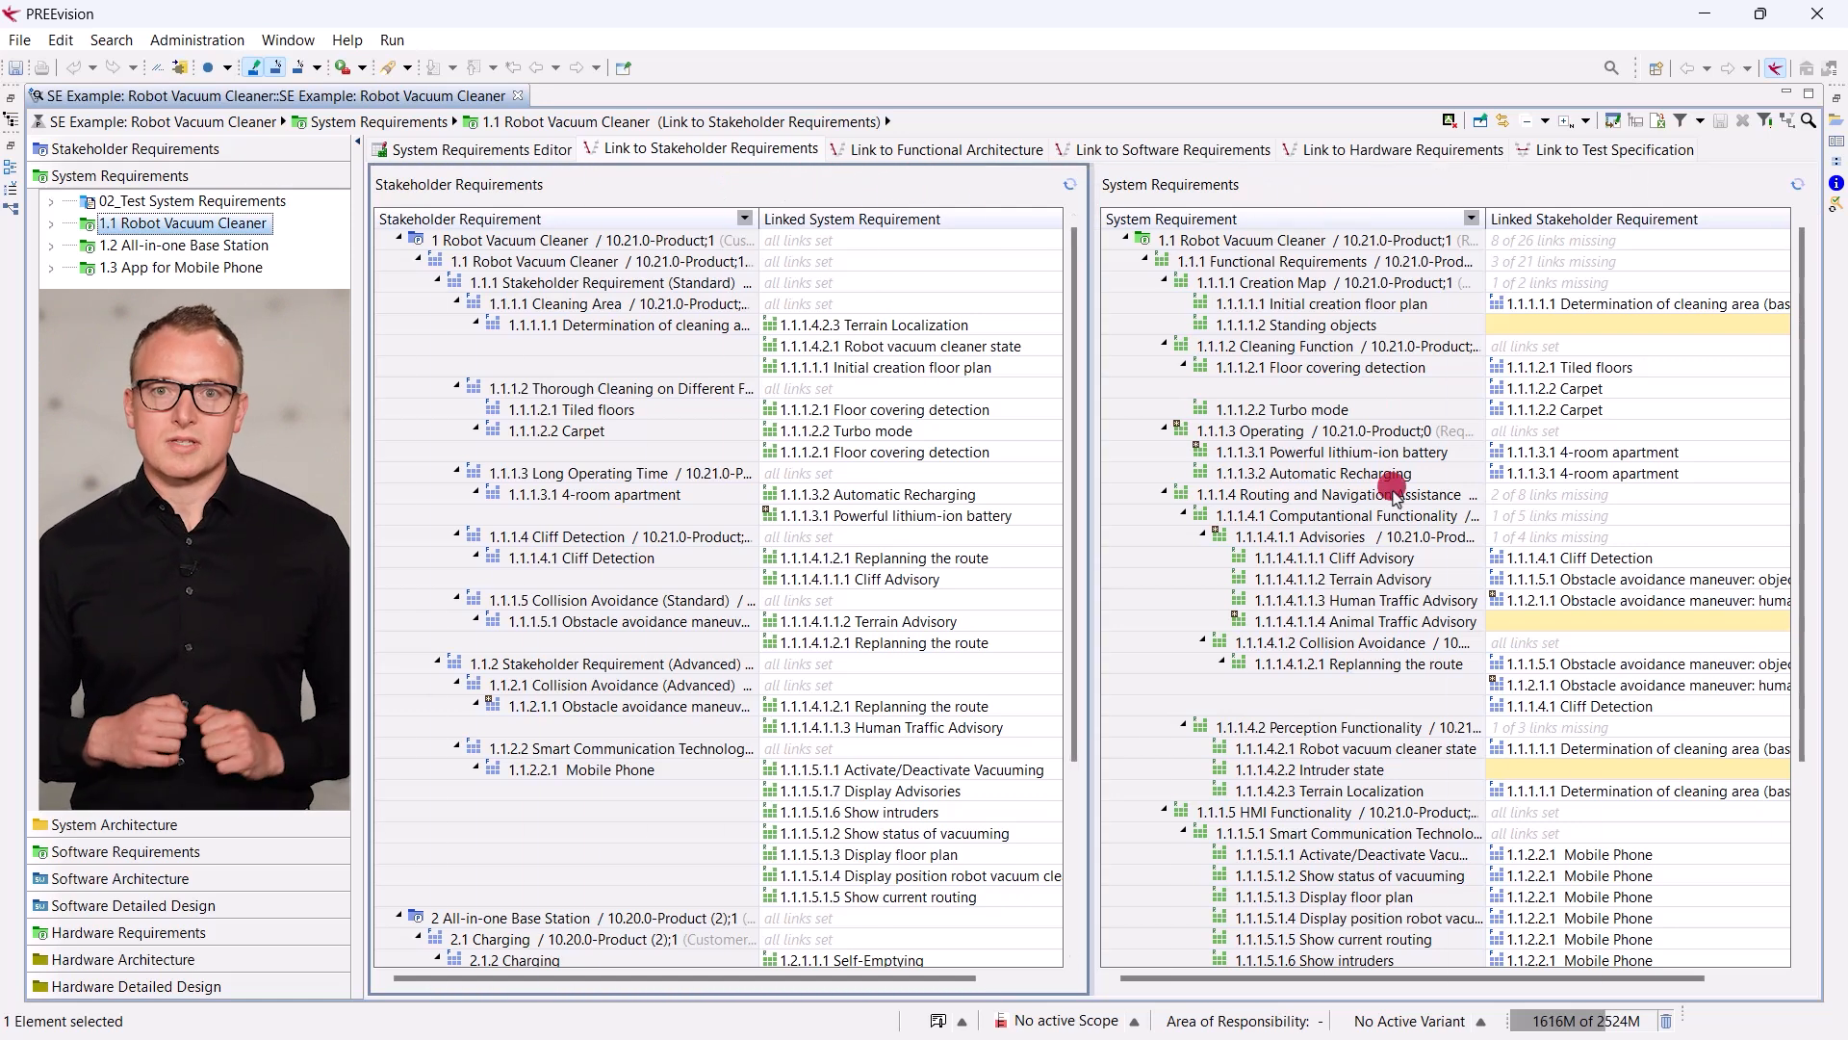
Link Animal Traffic Advisory to the obstacle-avoidance stakeholder requirement, then view software and hardware links.
{"action": "left_click", "coordinate": [1358, 621]}
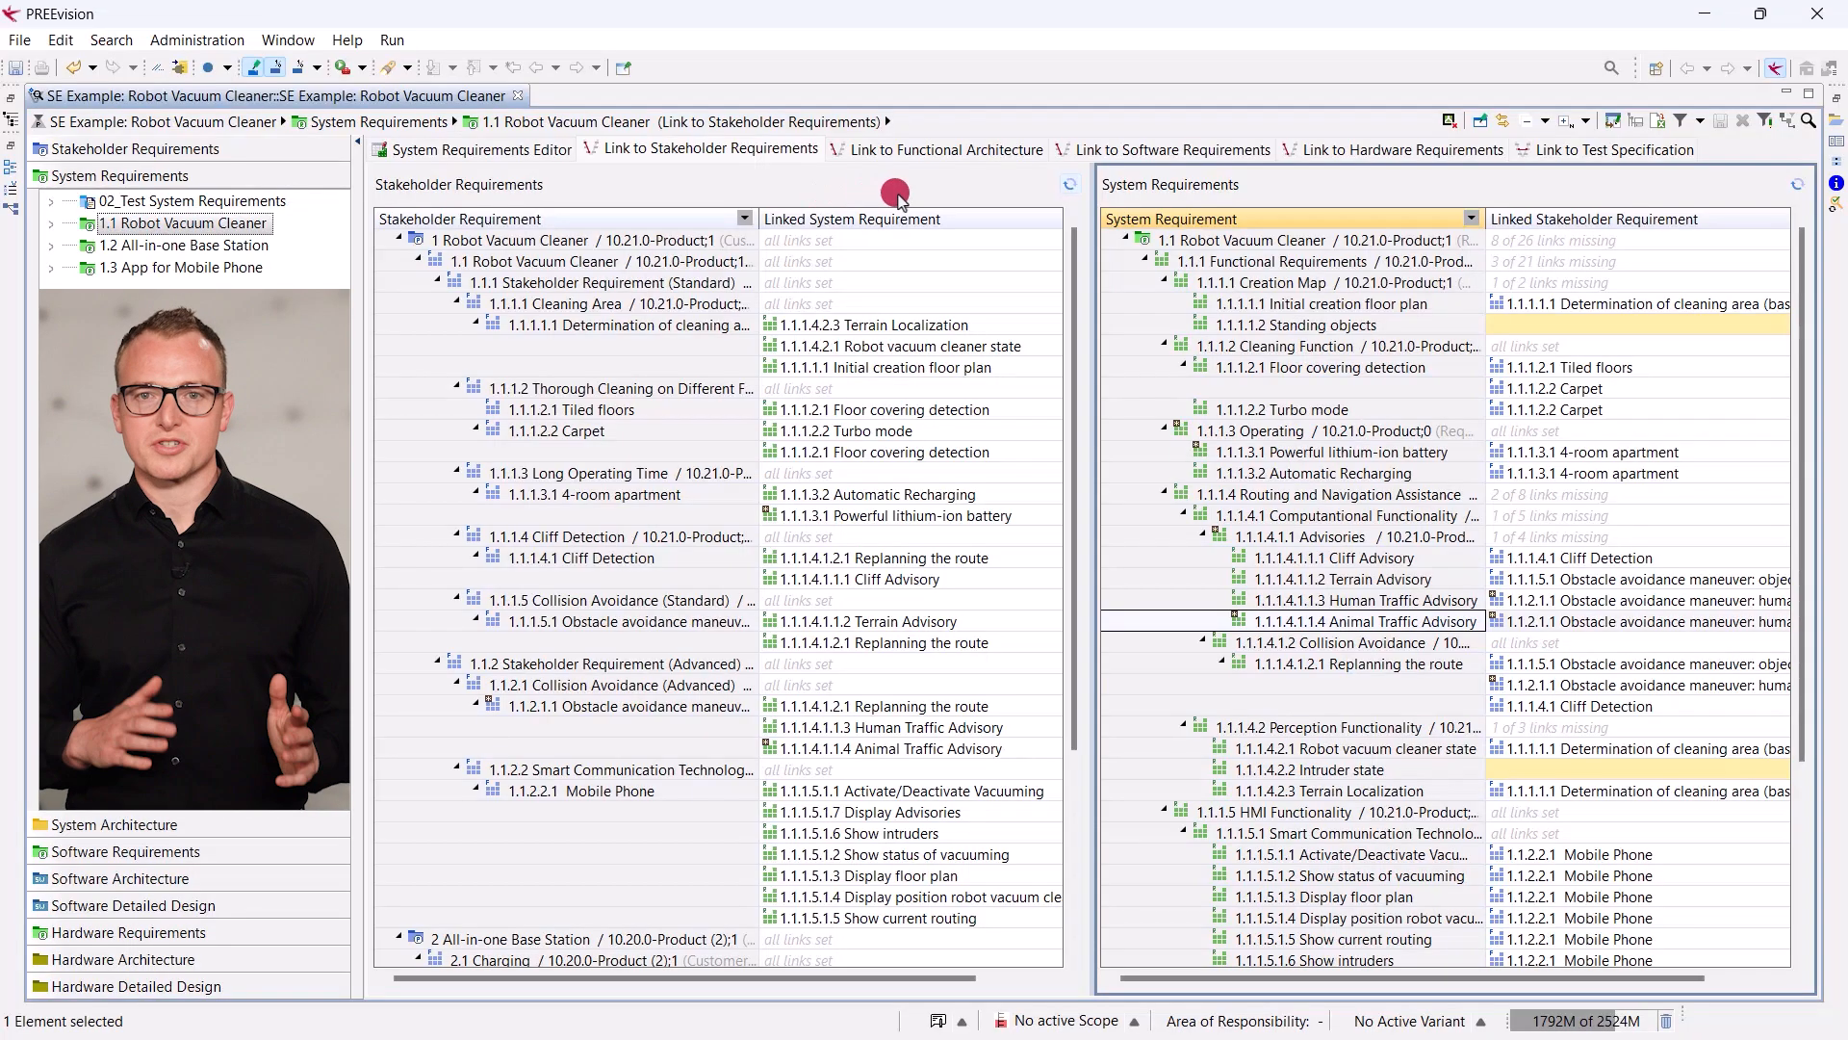
{"action": "left_click", "coordinate": [1170, 150]}
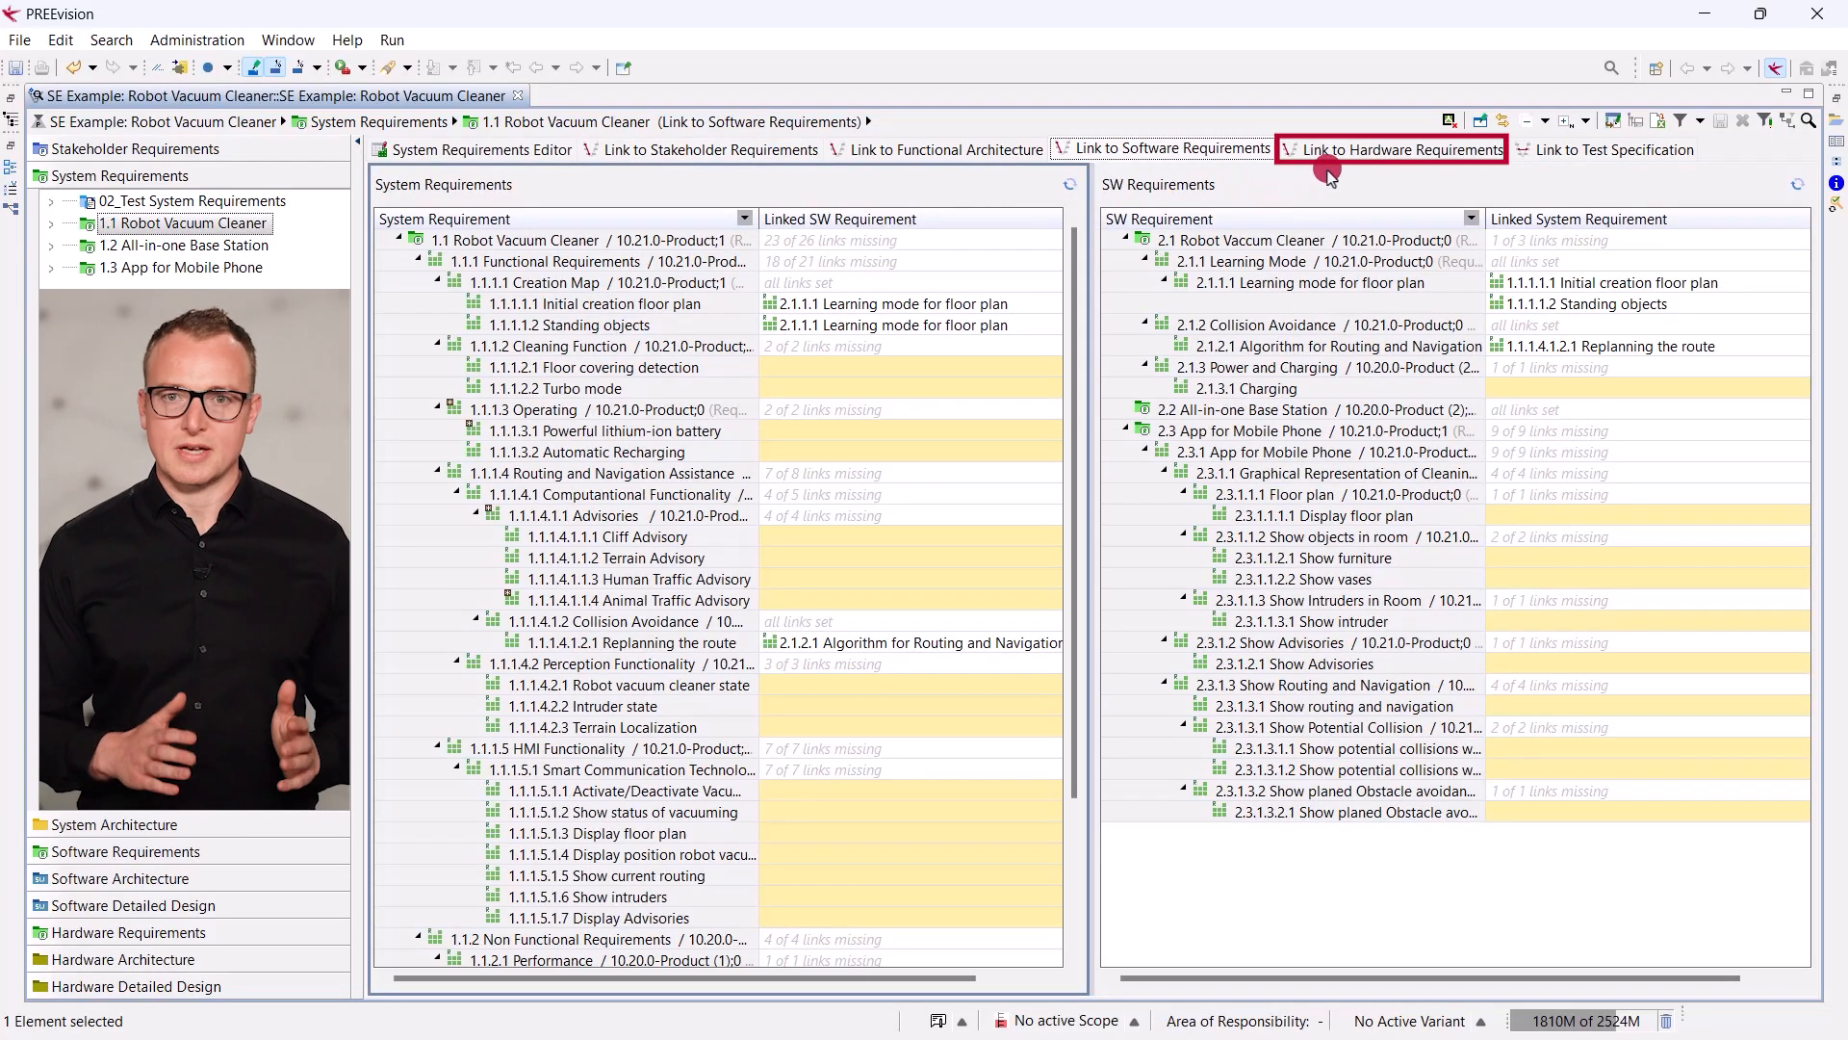
{"action": "left_click", "coordinate": [1392, 151]}
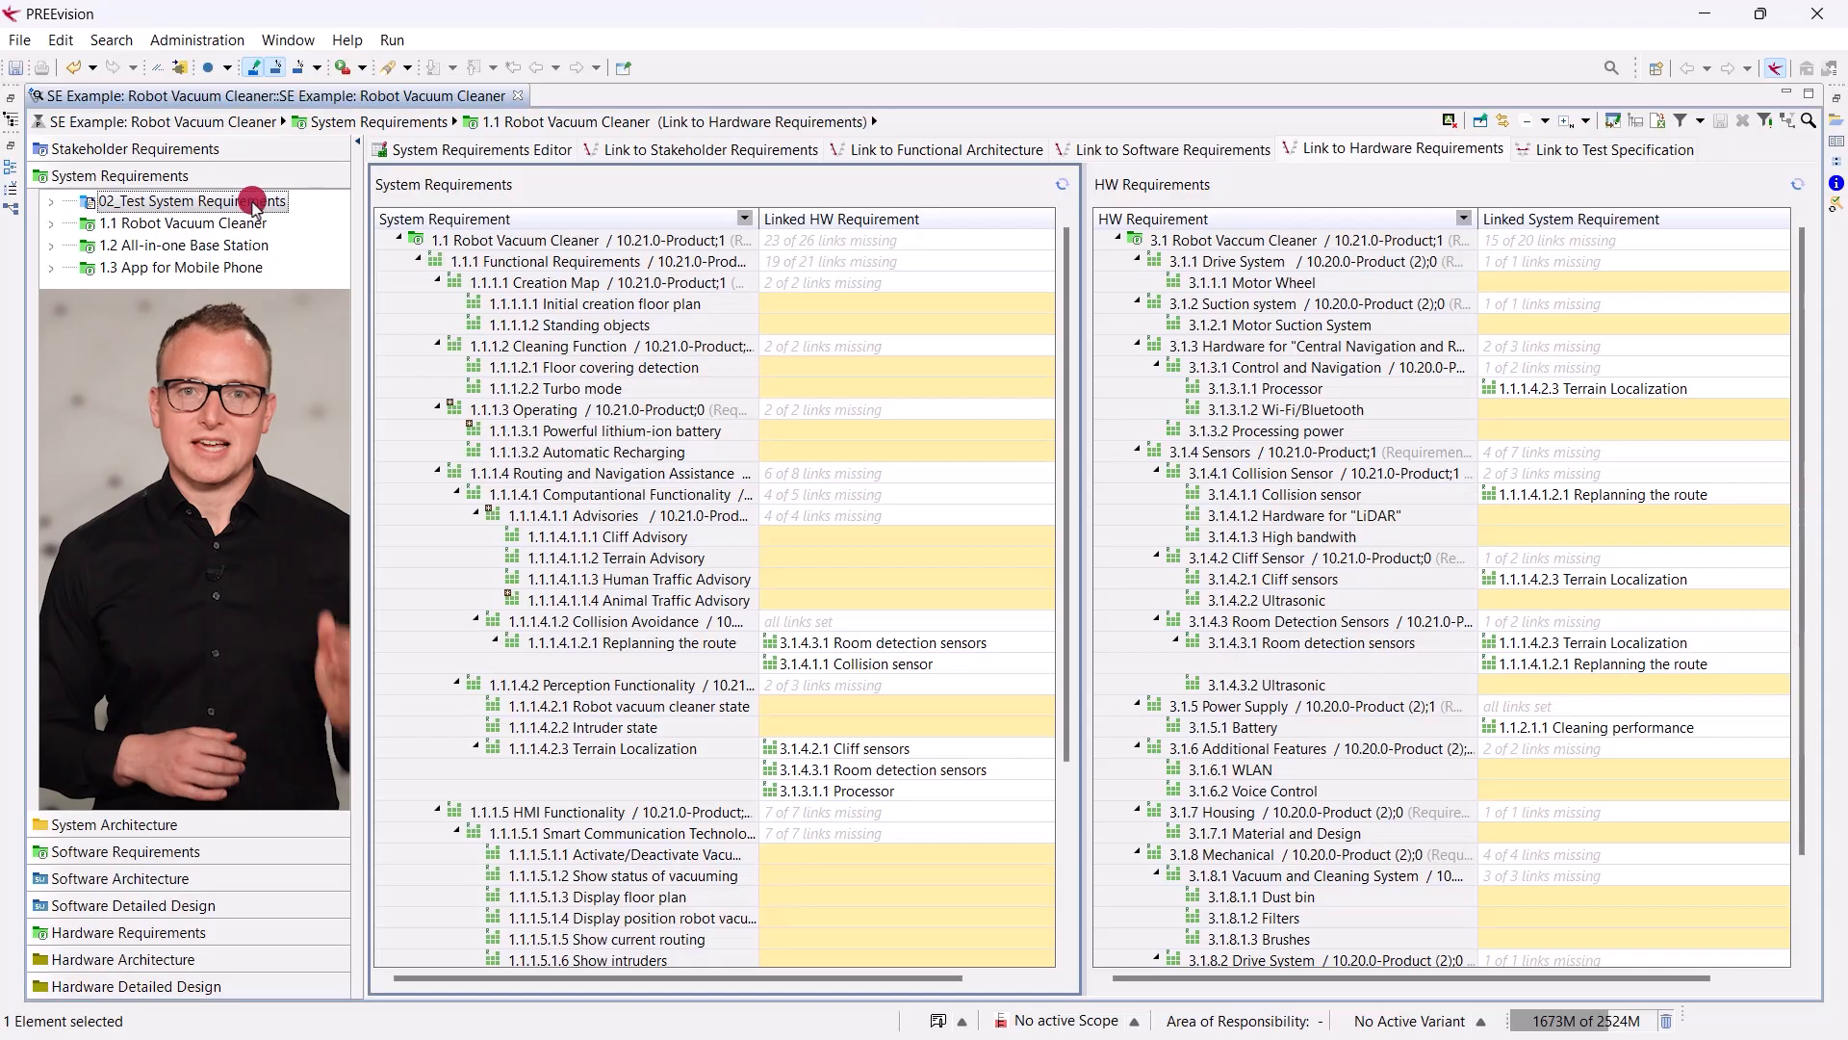
Add an 'Animal traffic' test item under Advisories and show the test specification links.
{"action": "double_click", "coordinate": [190, 200]}
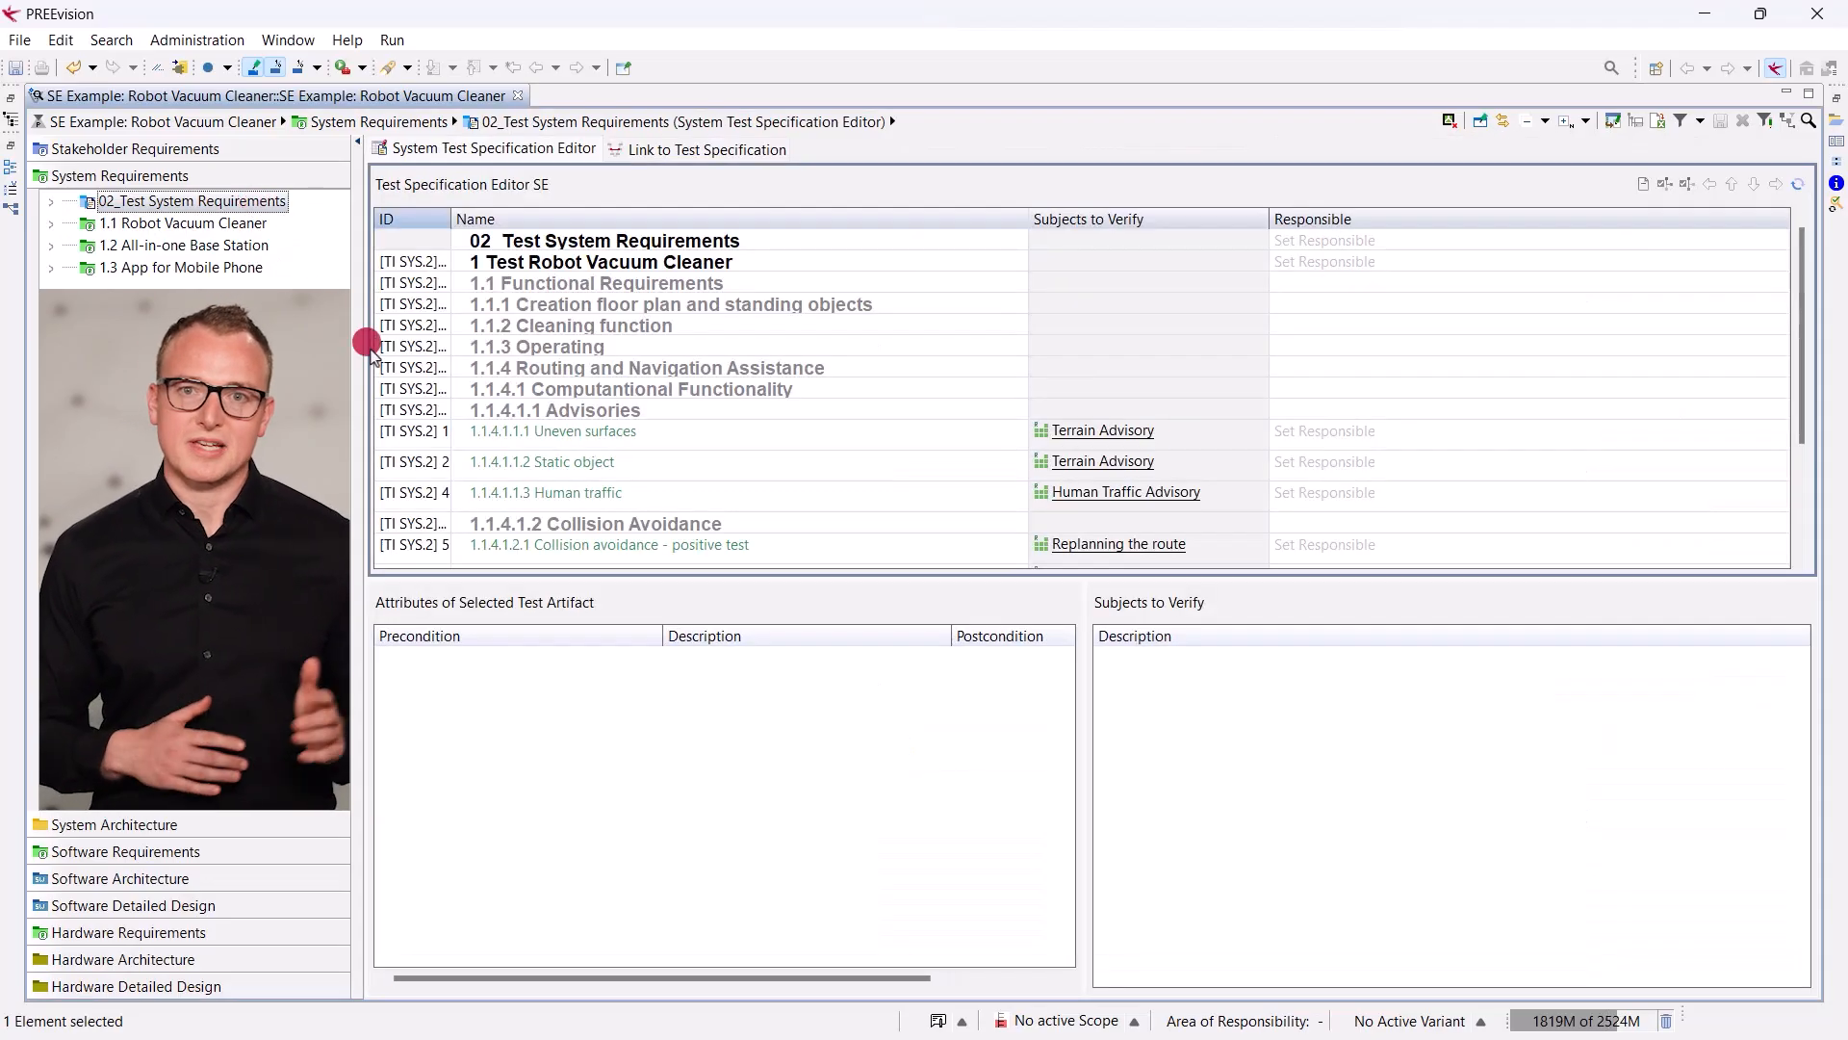
{"action": "left_click", "coordinate": [572, 409]}
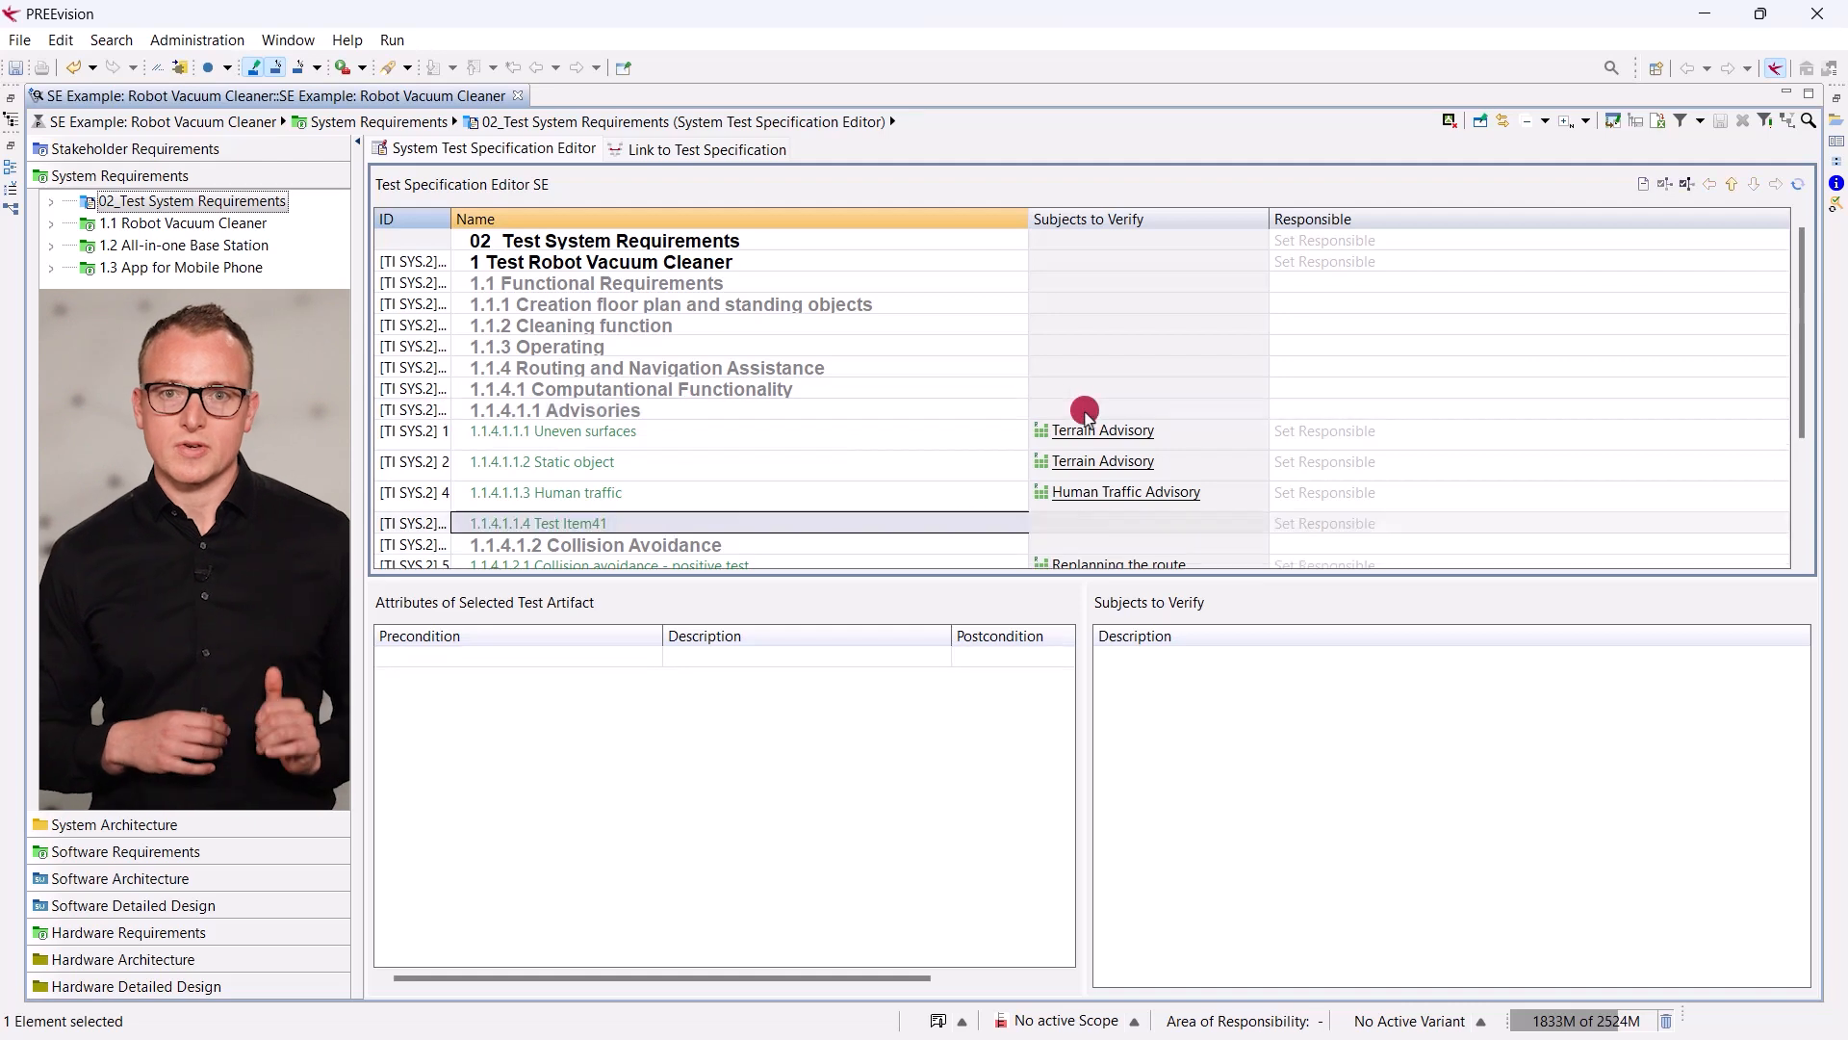
{"action": "type", "text": "Animal traffic"}
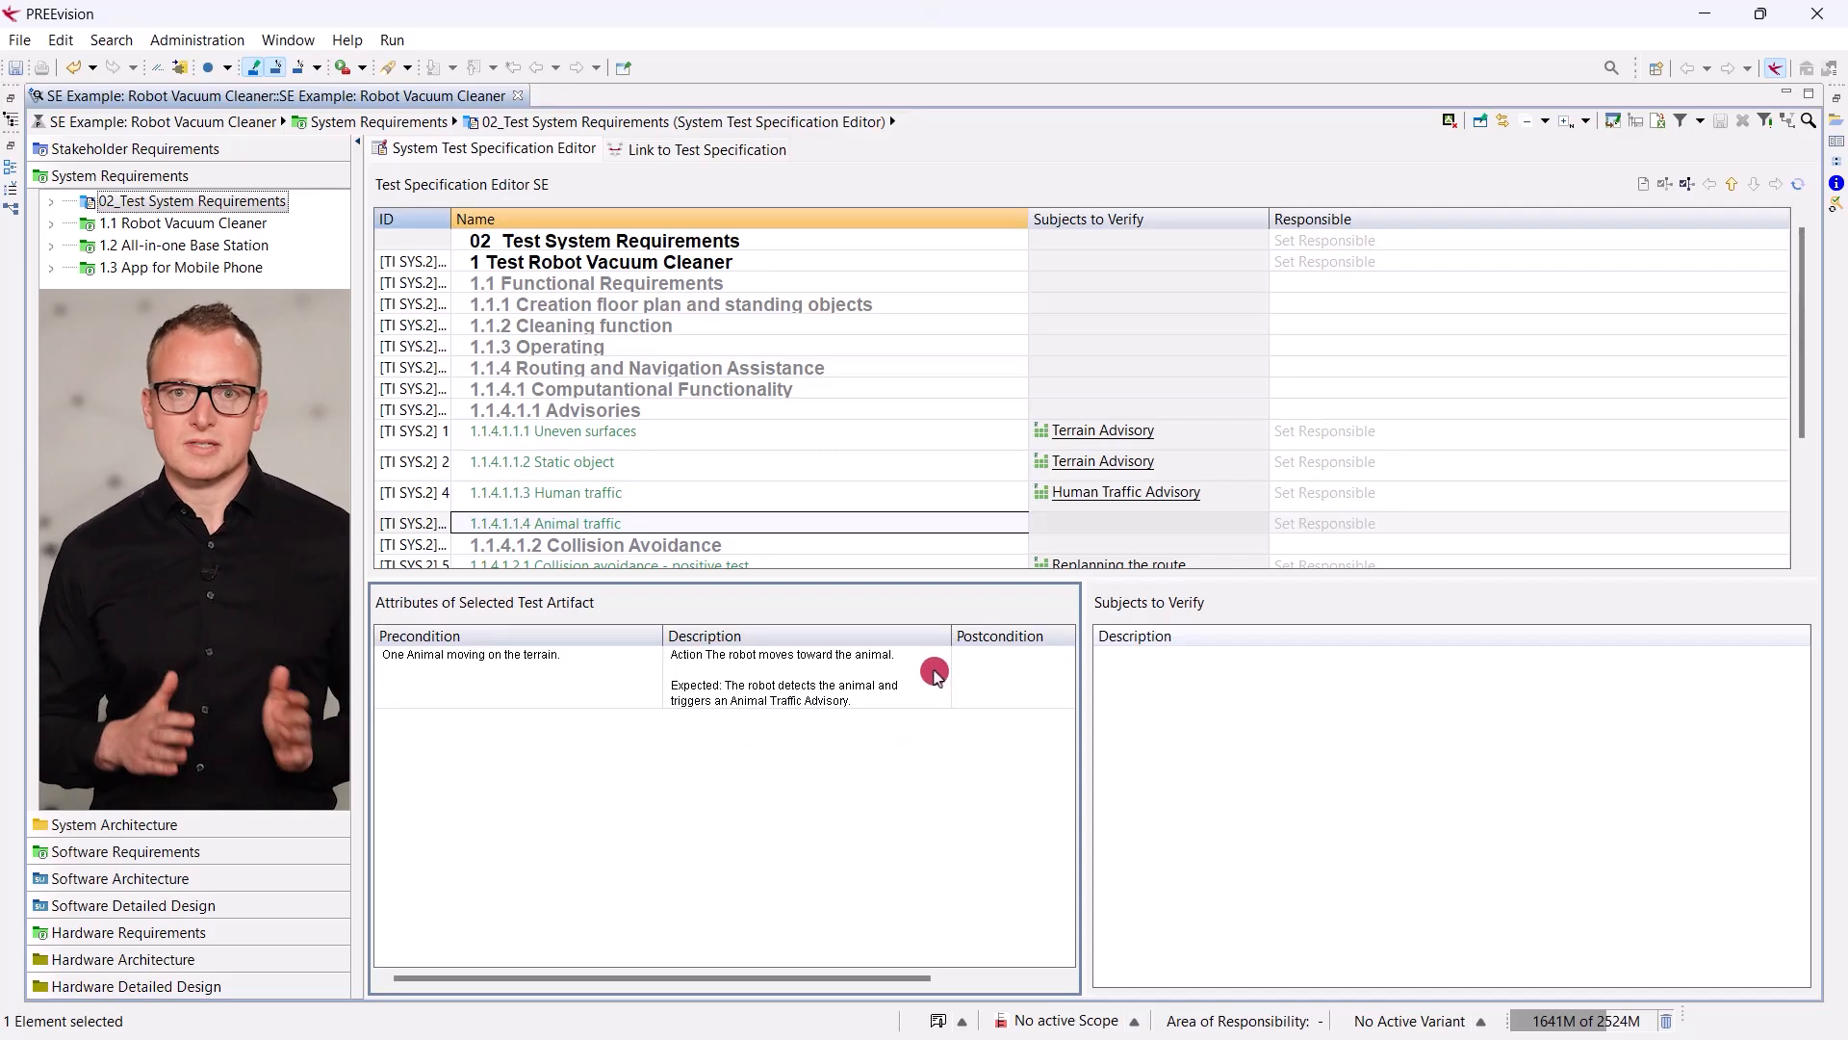
{"action": "left_click", "coordinate": [707, 148]}
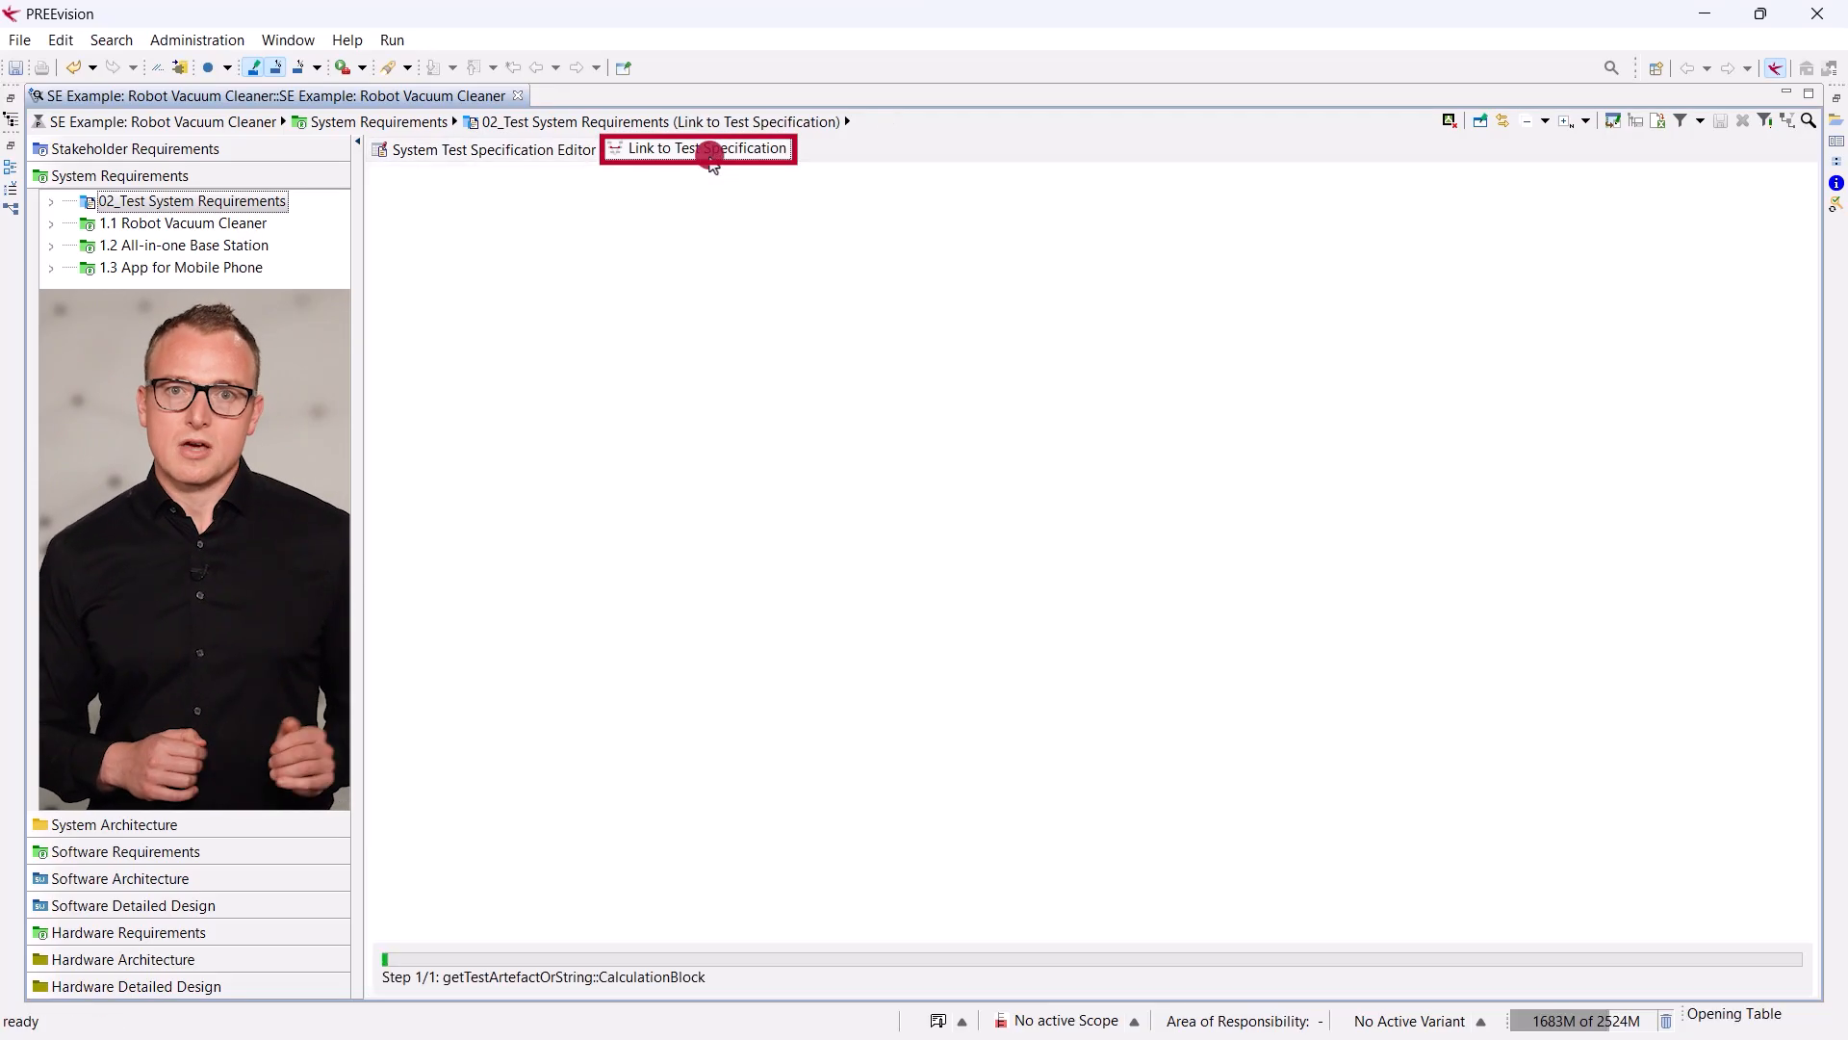
Link the Animal traffic test item to Animal Traffic Advisory, then go to stakeholder requirements.
{"action": "left_click", "coordinate": [698, 148]}
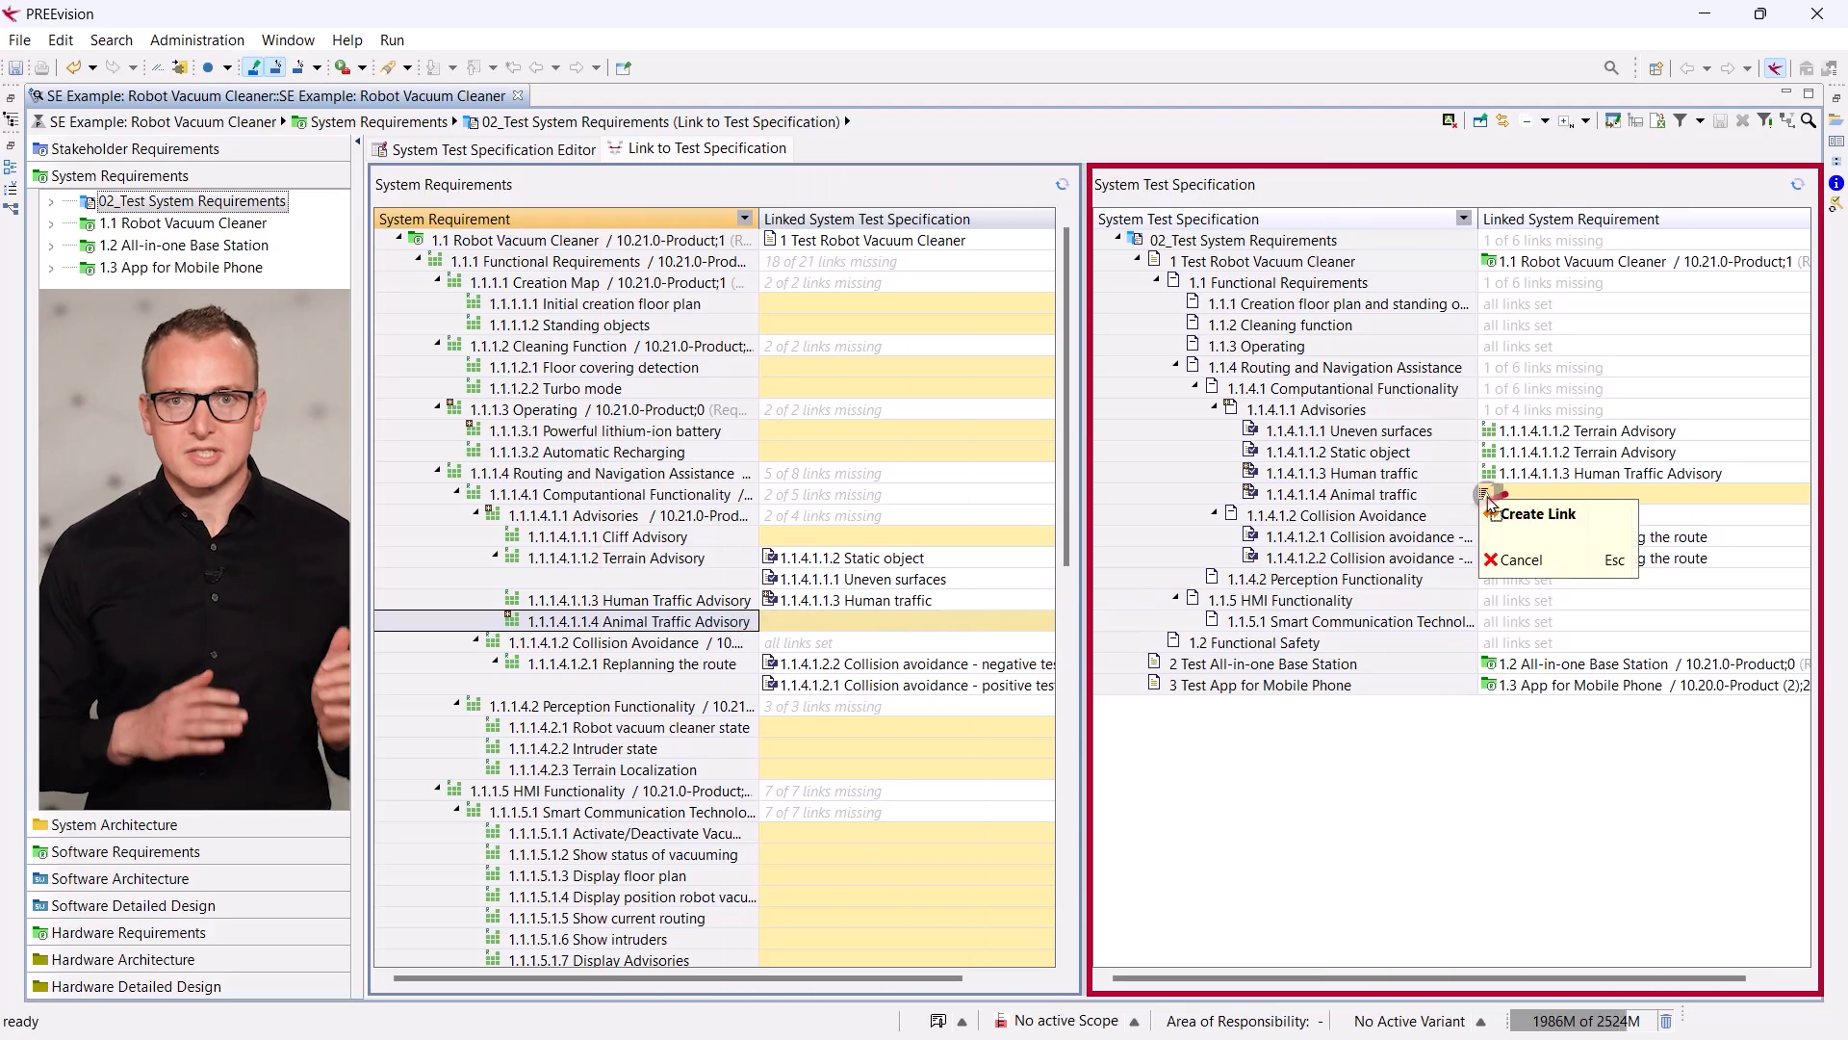
{"action": "left_click", "coordinate": [1533, 513]}
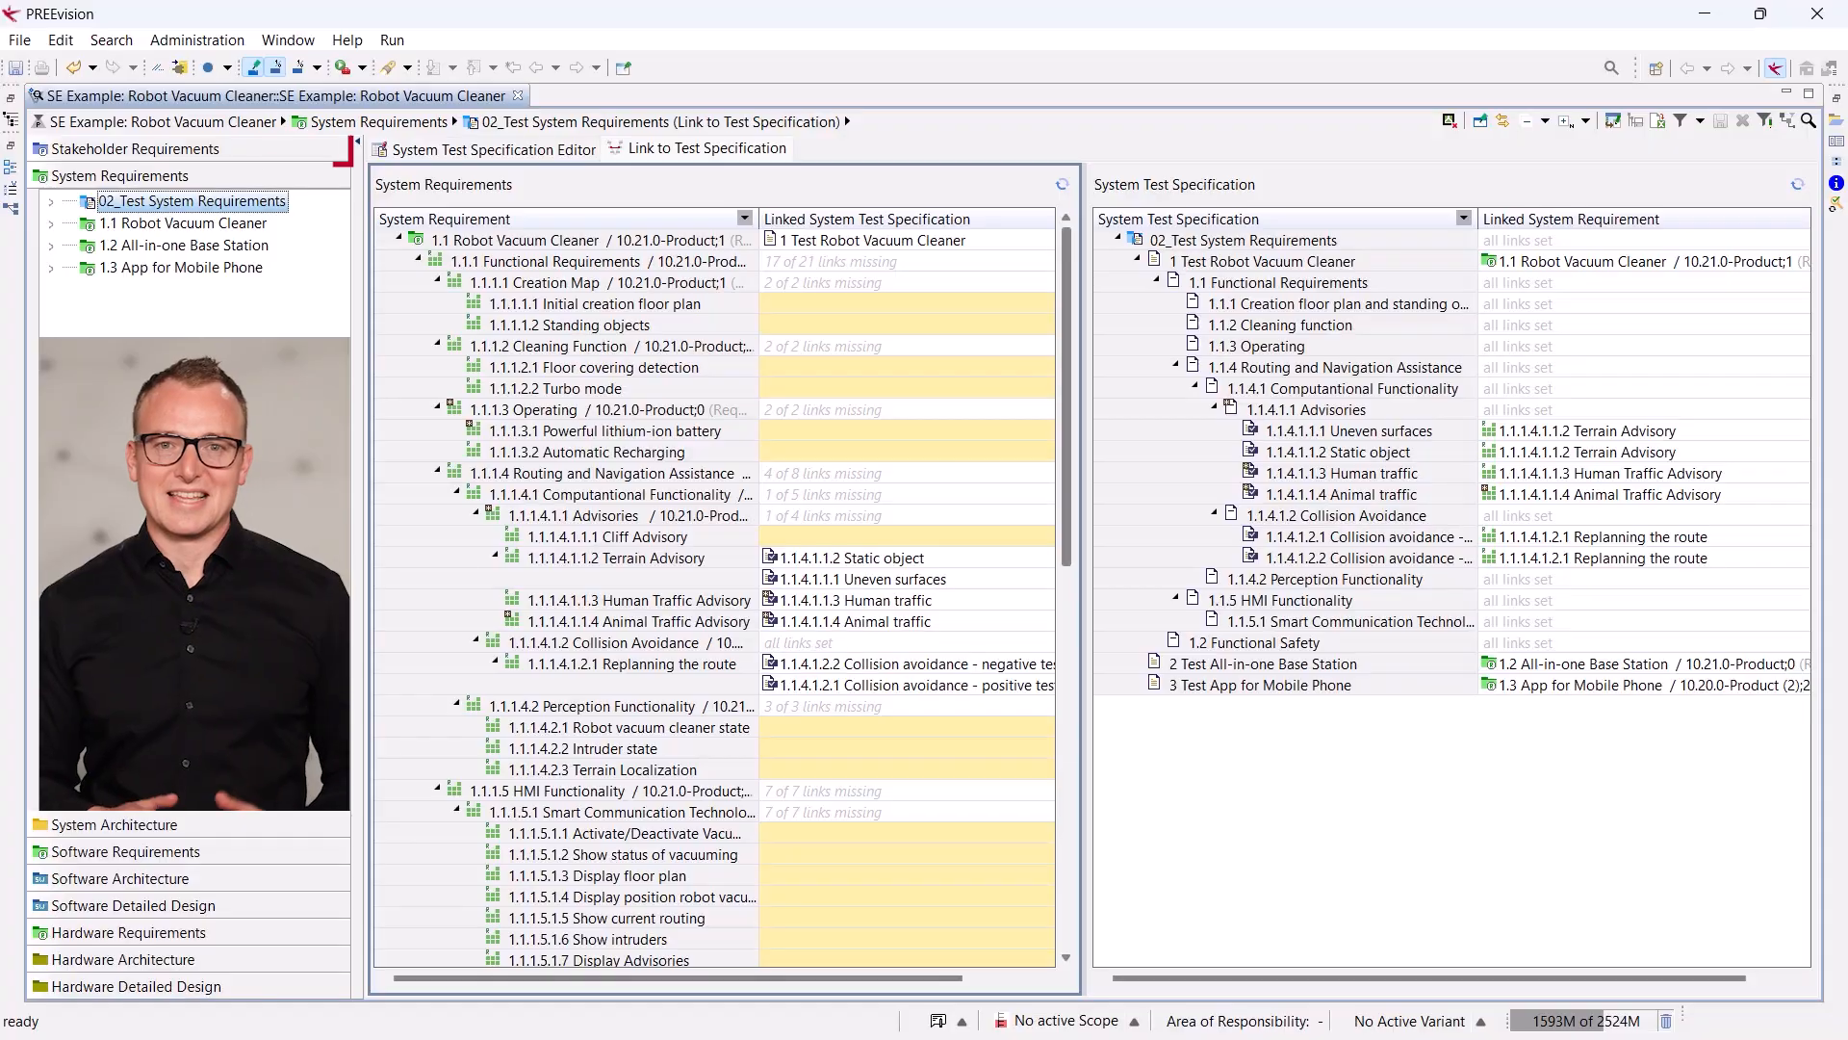
{"action": "left_click", "coordinate": [132, 148]}
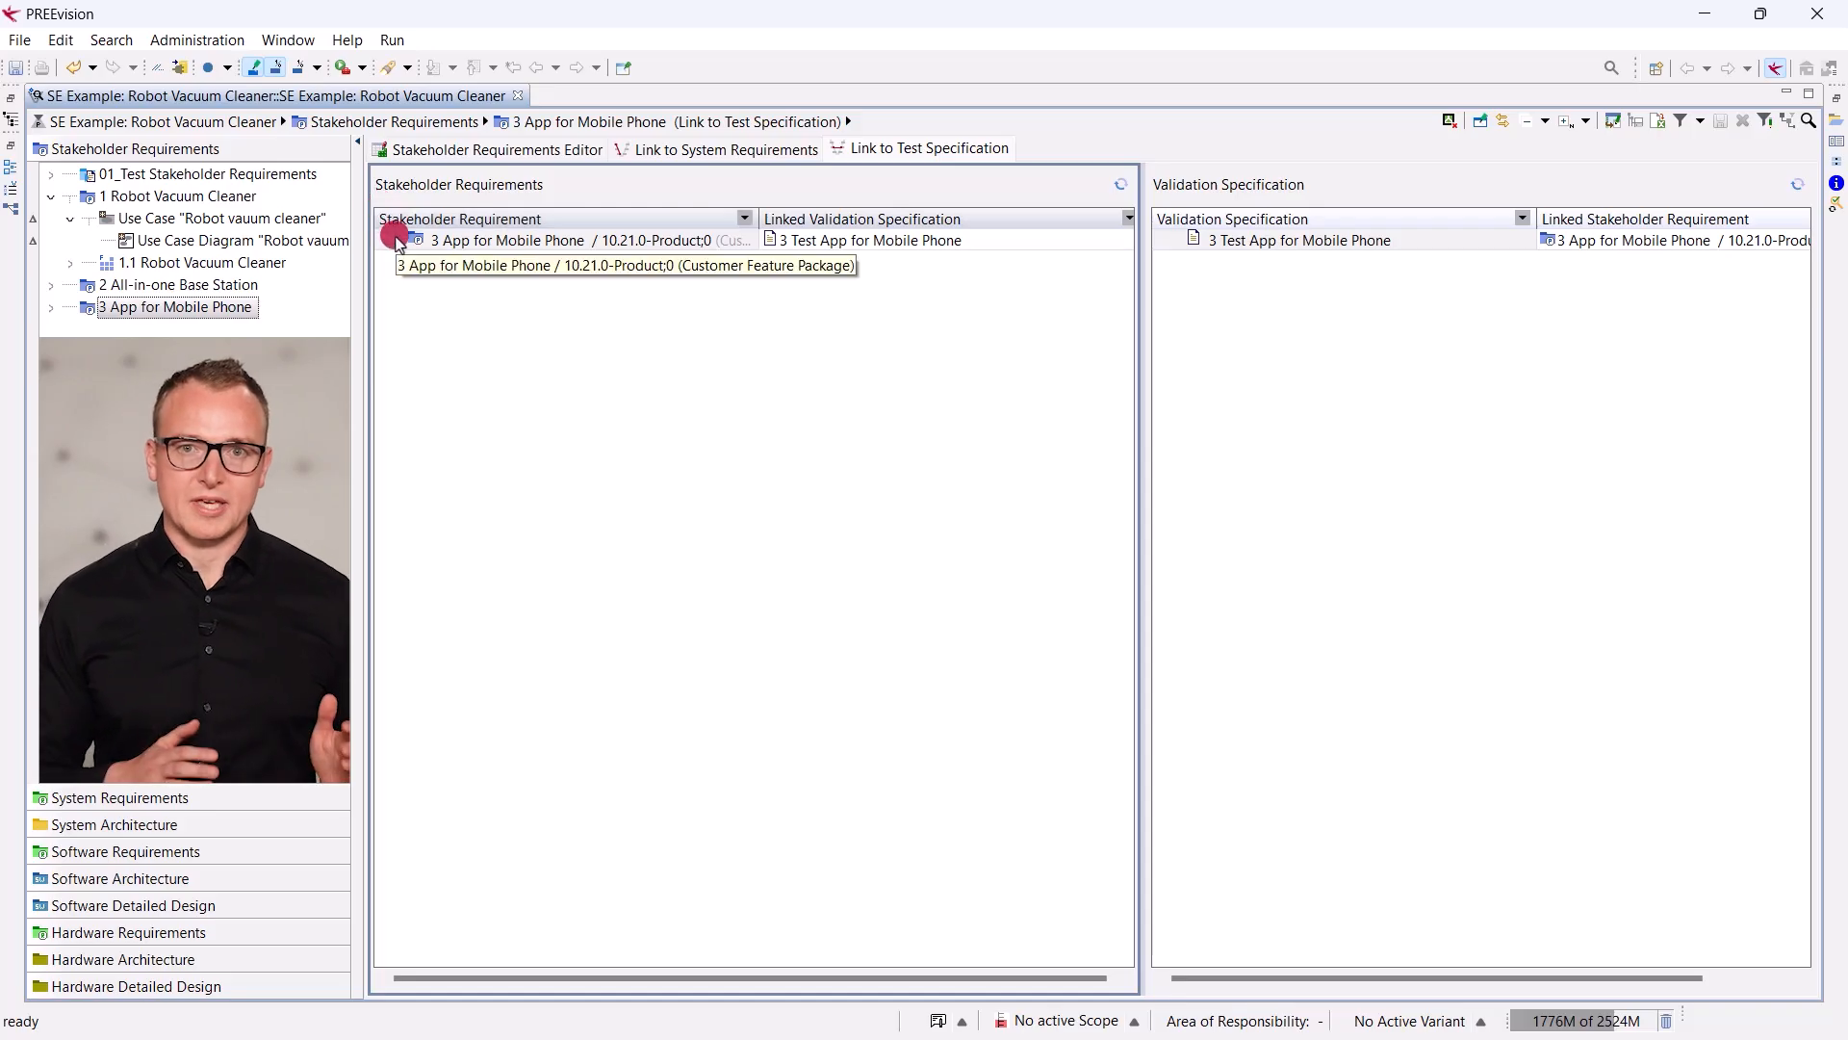
Expand 3 App for Mobile Phone and open Software Requirements > 2.1 Robot Vaccum Cleaner.
{"action": "left_click", "coordinate": [399, 240]}
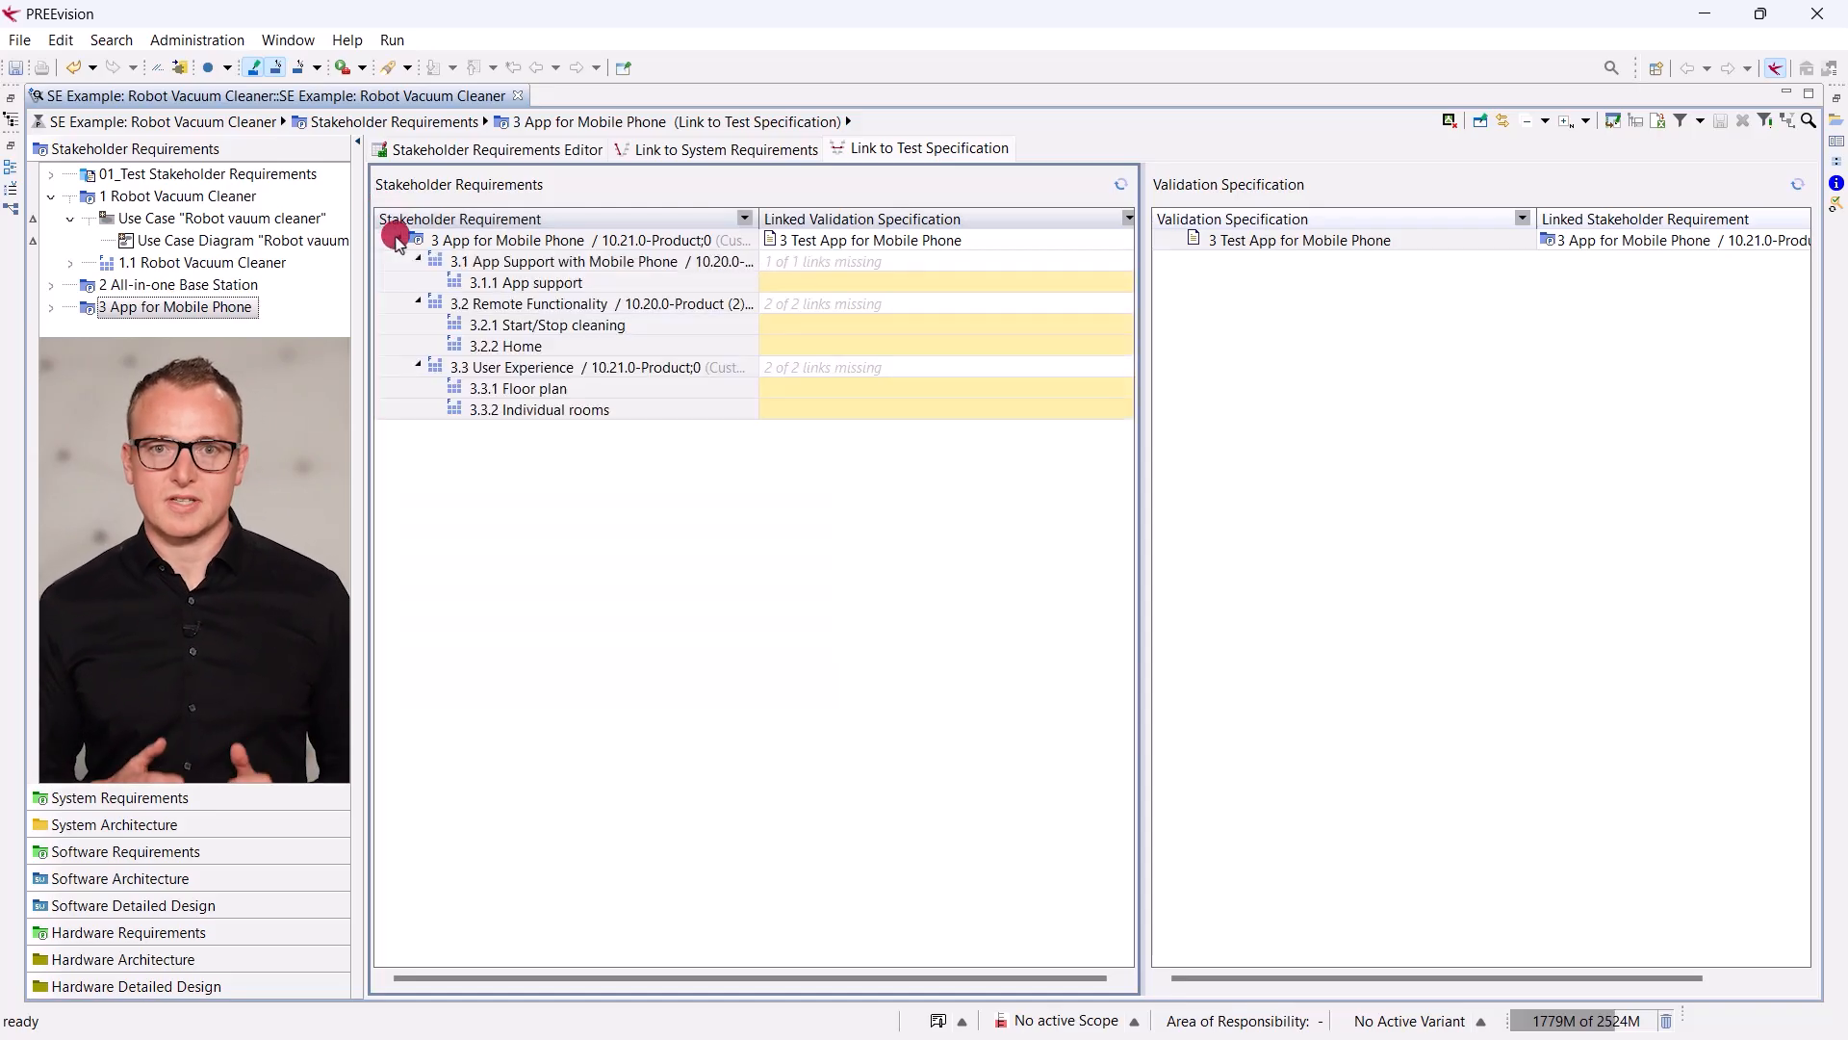
{"action": "mouse_move", "coordinate": [495, 248]}
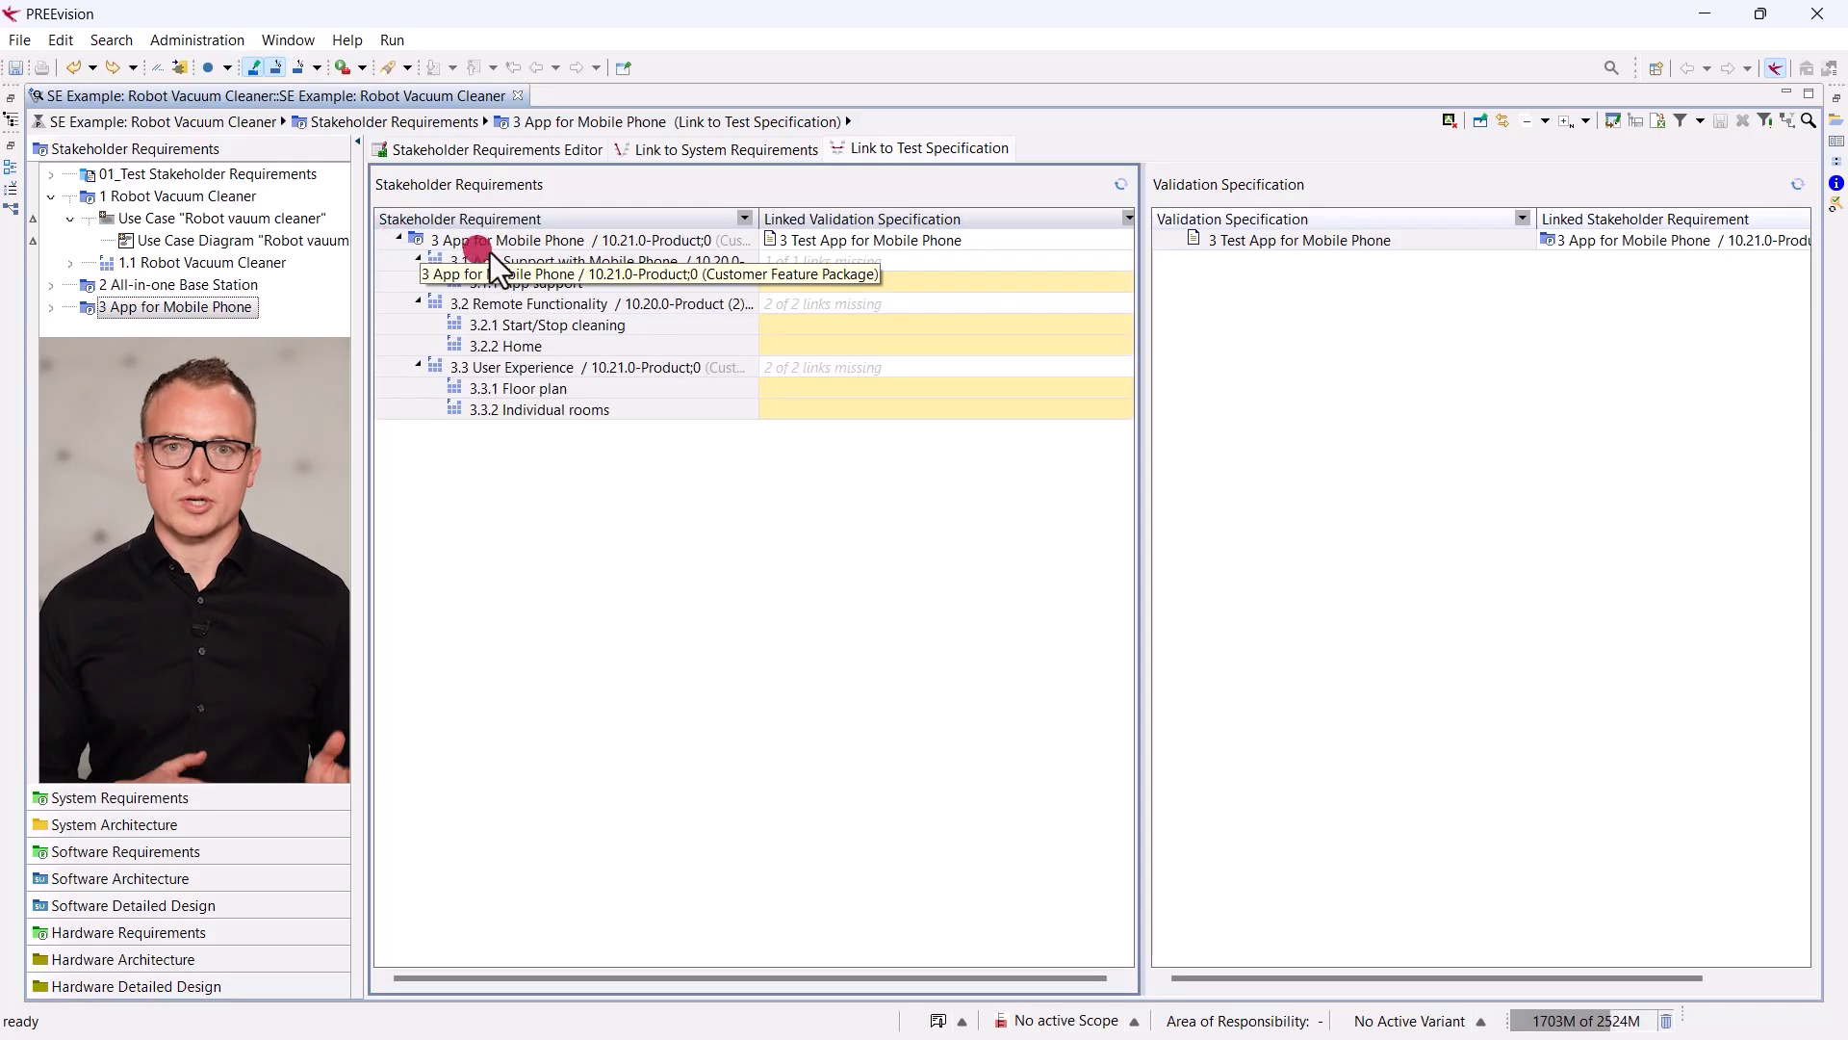
{"action": "left_click", "coordinate": [872, 240]}
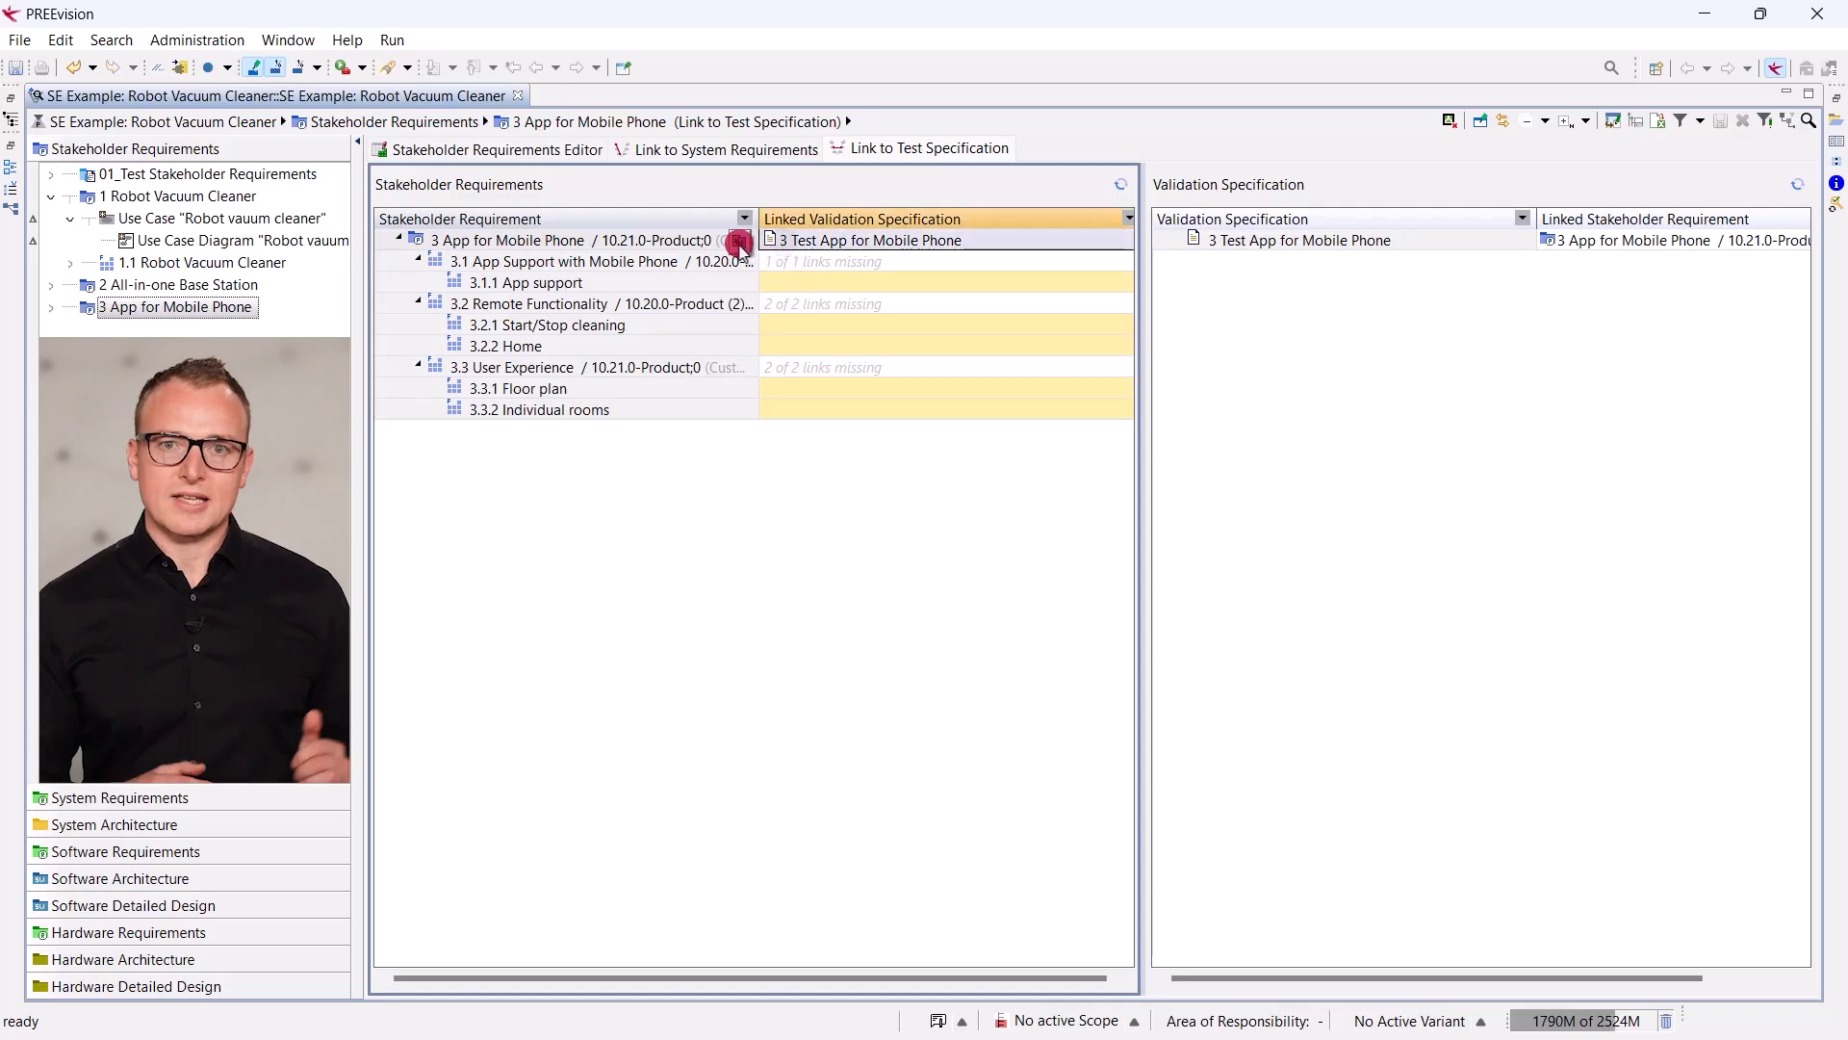
{"action": "mouse_move", "coordinate": [737, 241]}
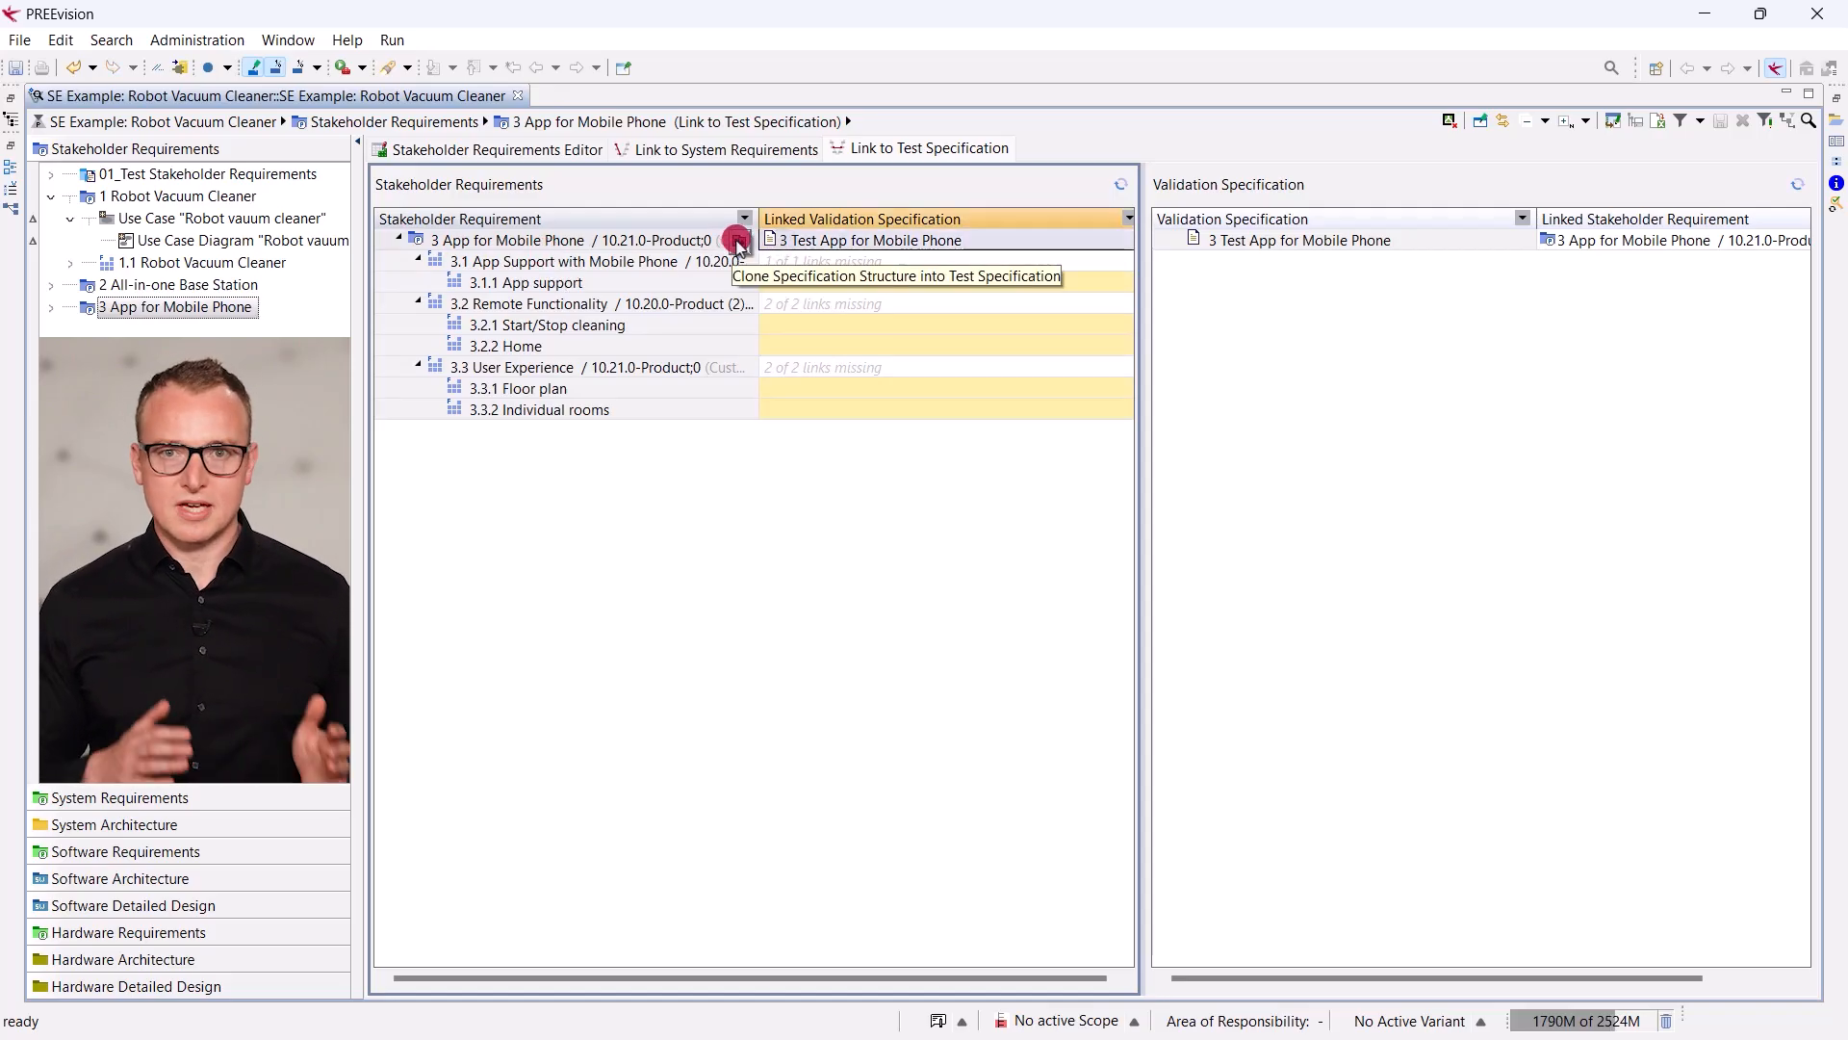
{"action": "left_click", "coordinate": [739, 241]}
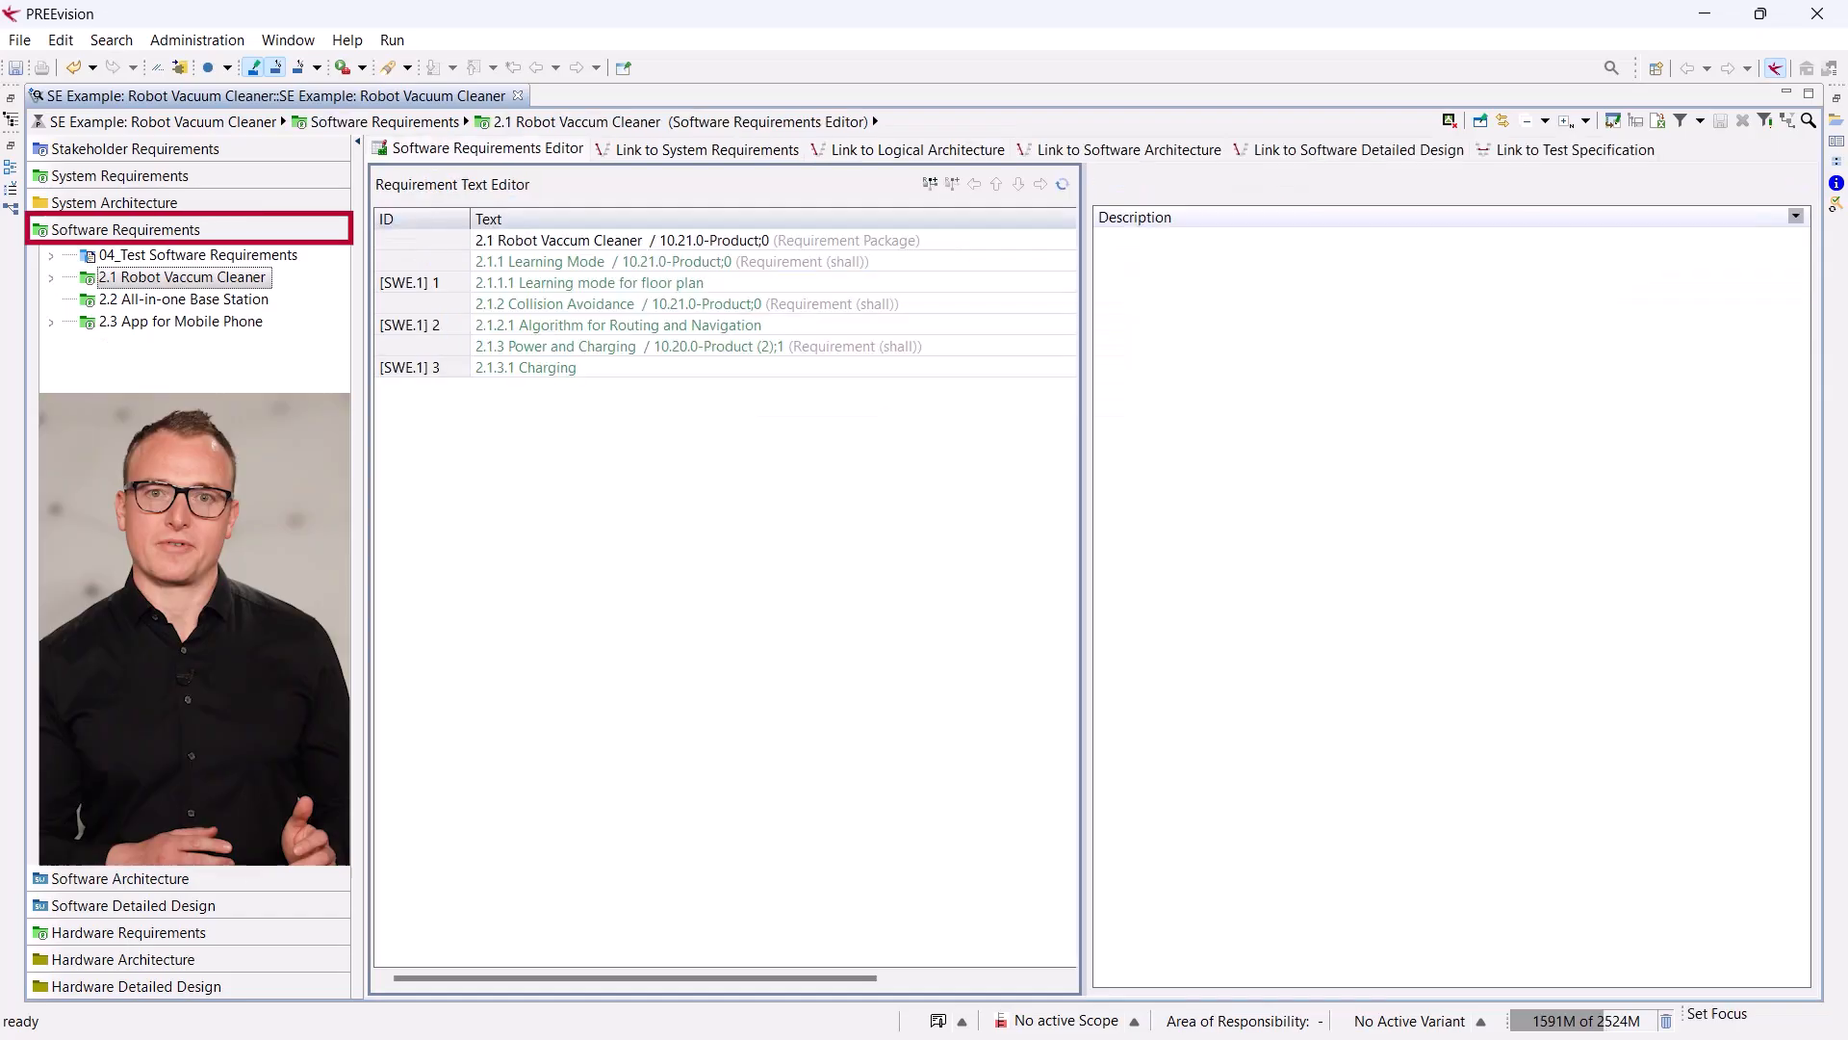
Show software requirement links to test specification, system requirements, and software detailed design.
{"action": "left_click", "coordinate": [1574, 149]}
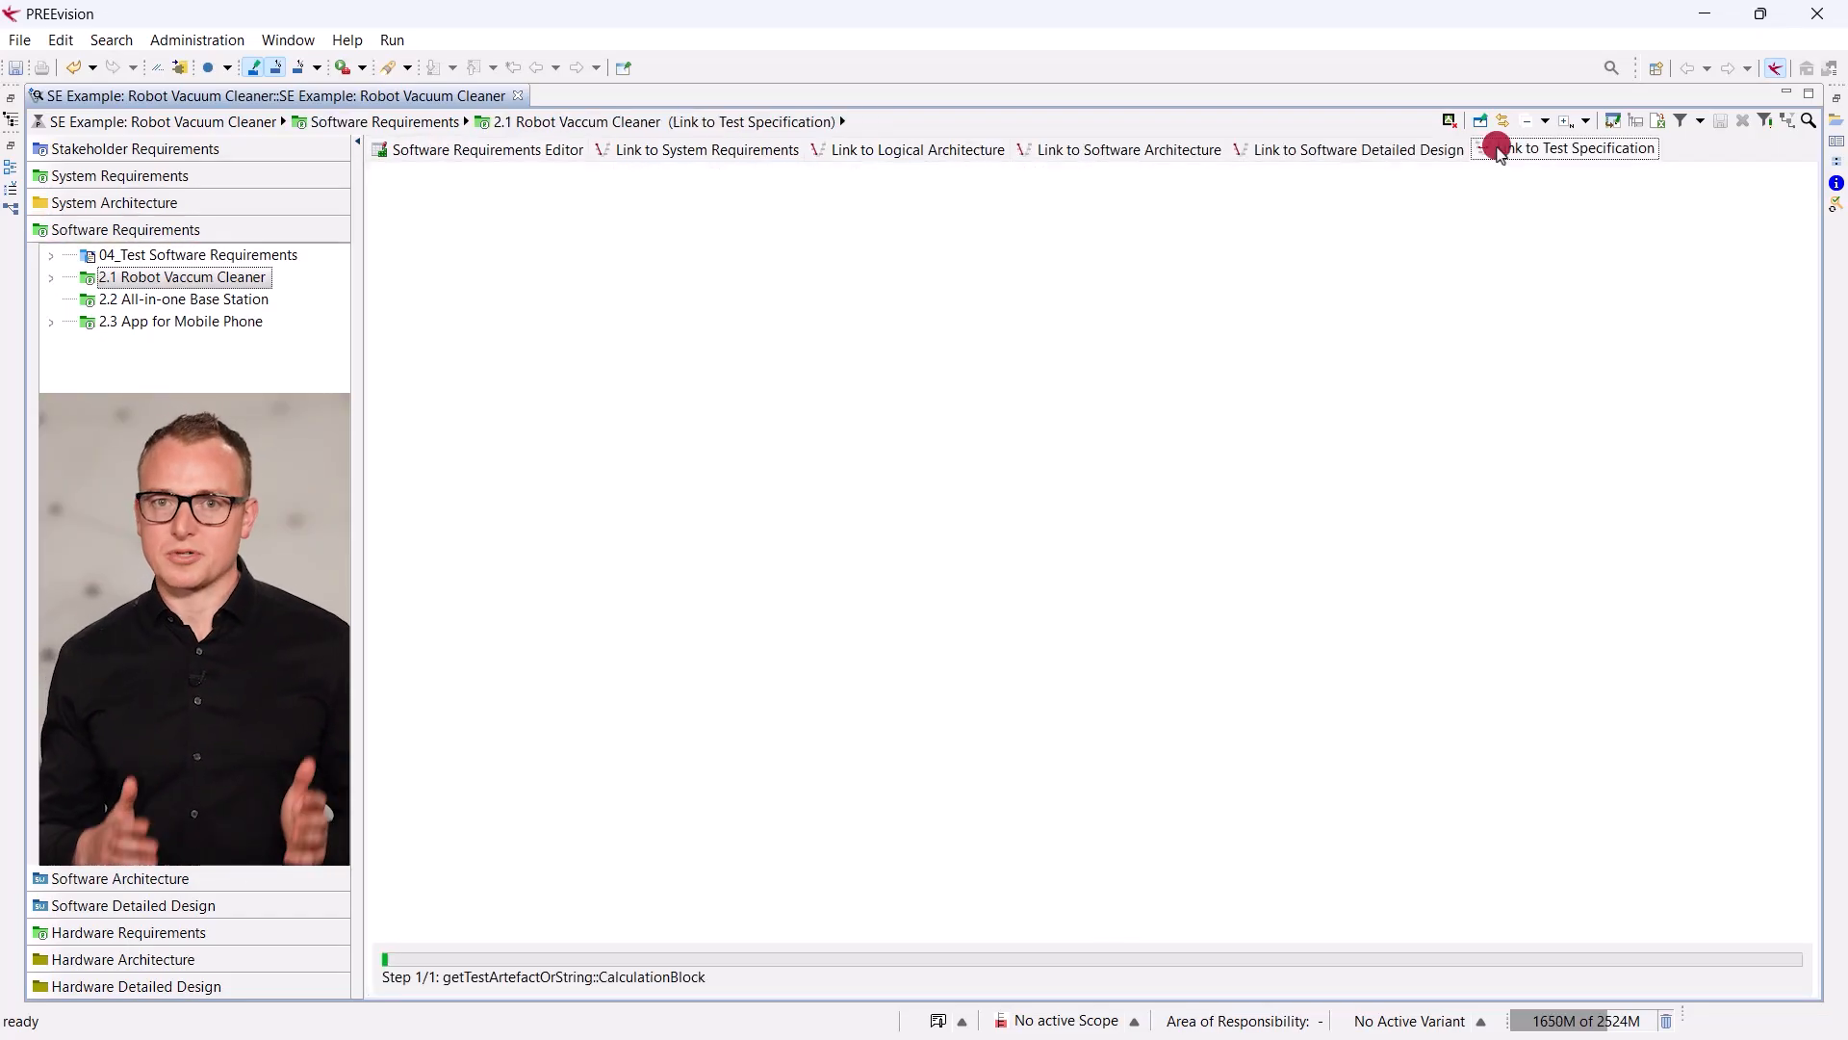
{"action": "left_click", "coordinate": [1576, 147]}
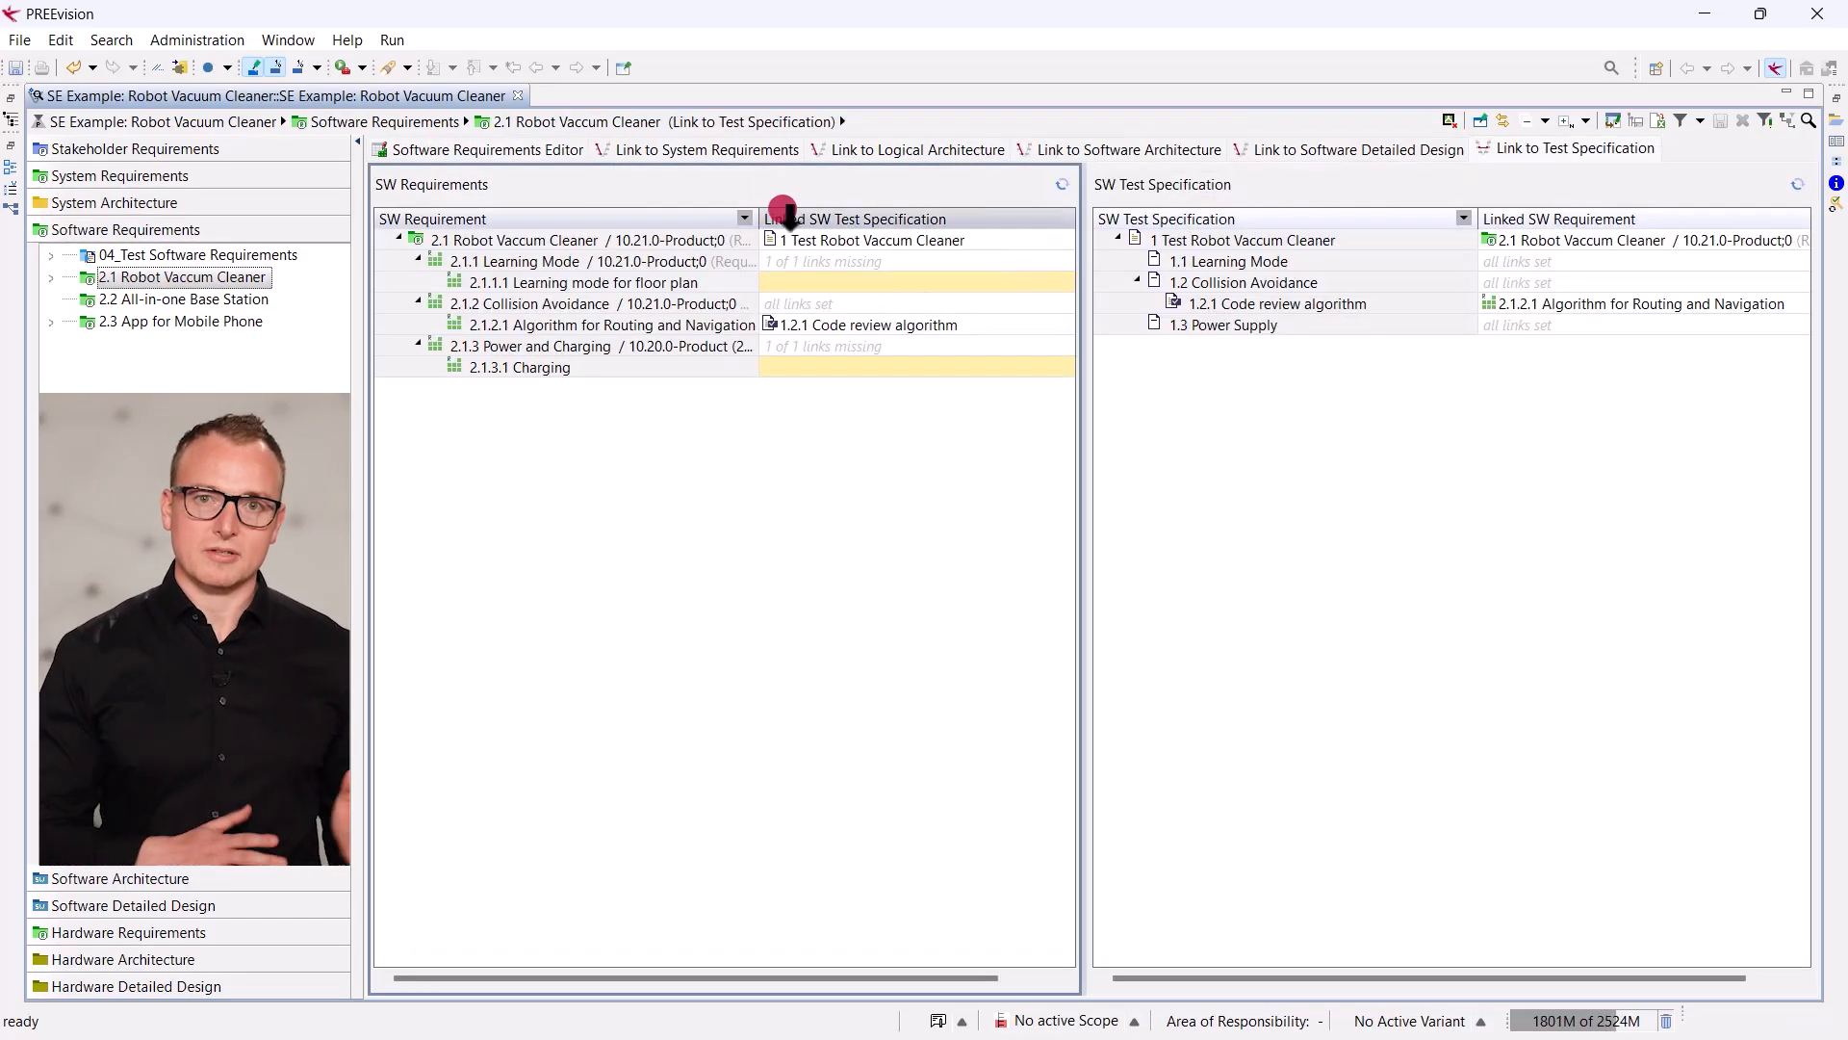
{"action": "left_click", "coordinate": [709, 150]}
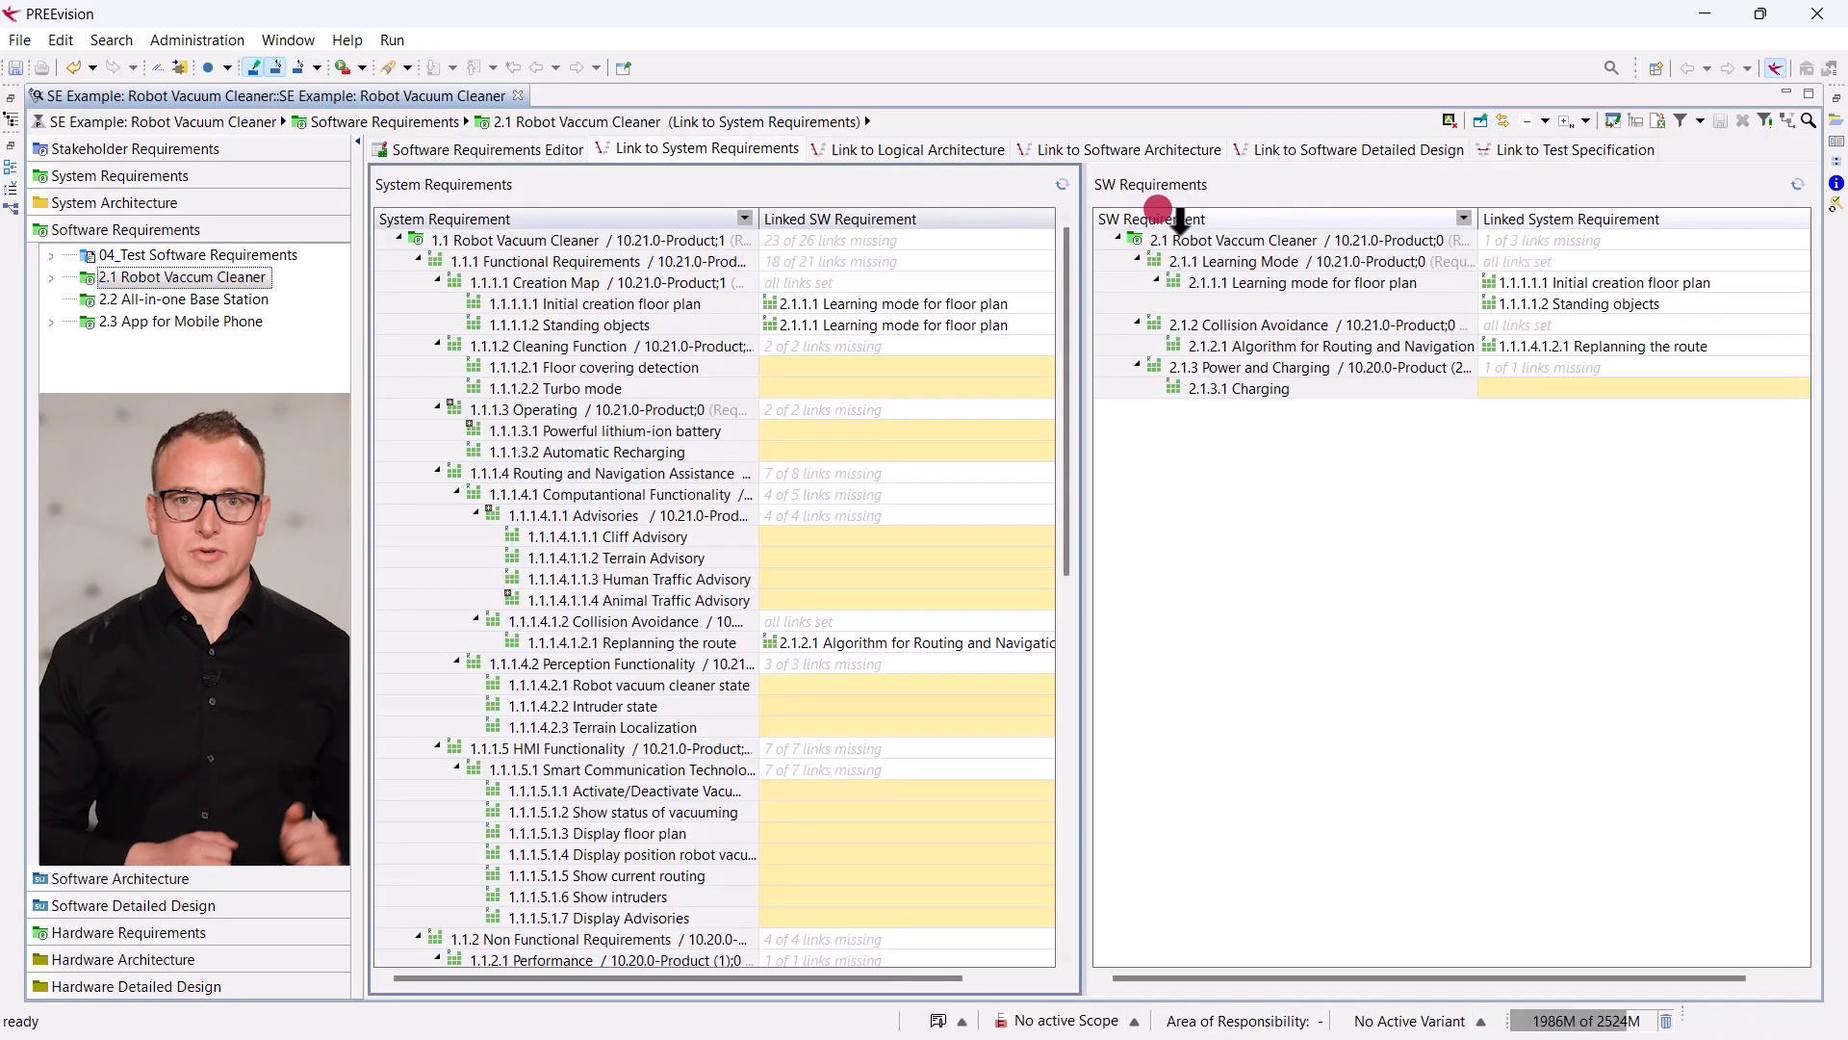
{"action": "left_click", "coordinate": [1358, 150]}
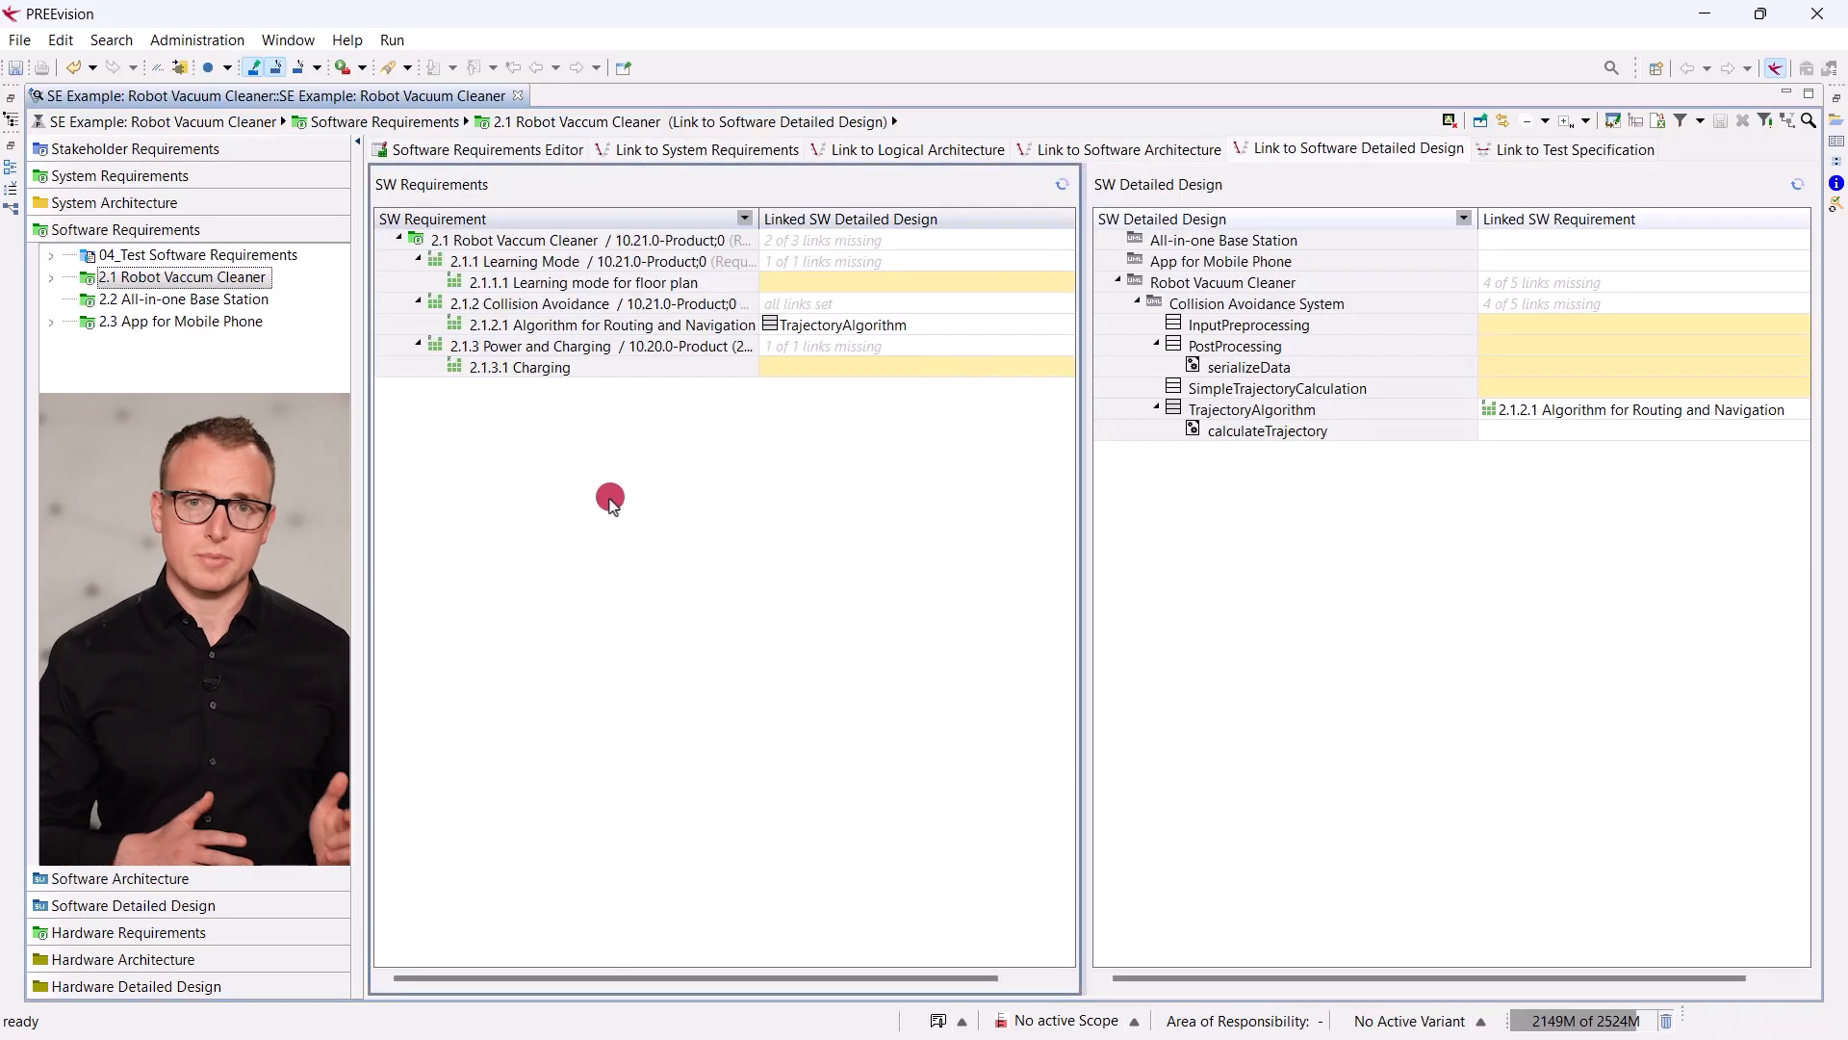